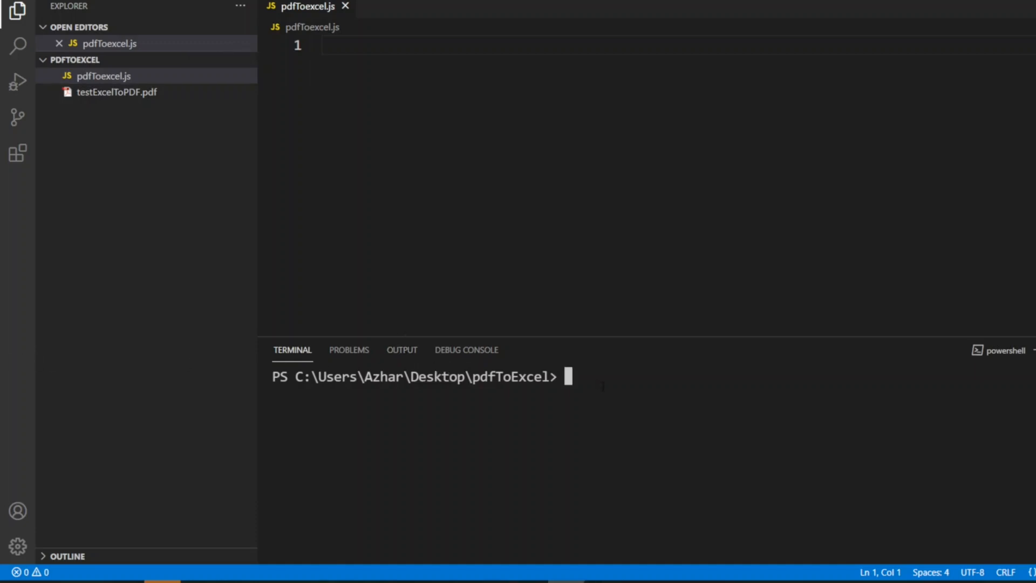
Run npm install pdf-to-excel in the integrated terminal
type("np")
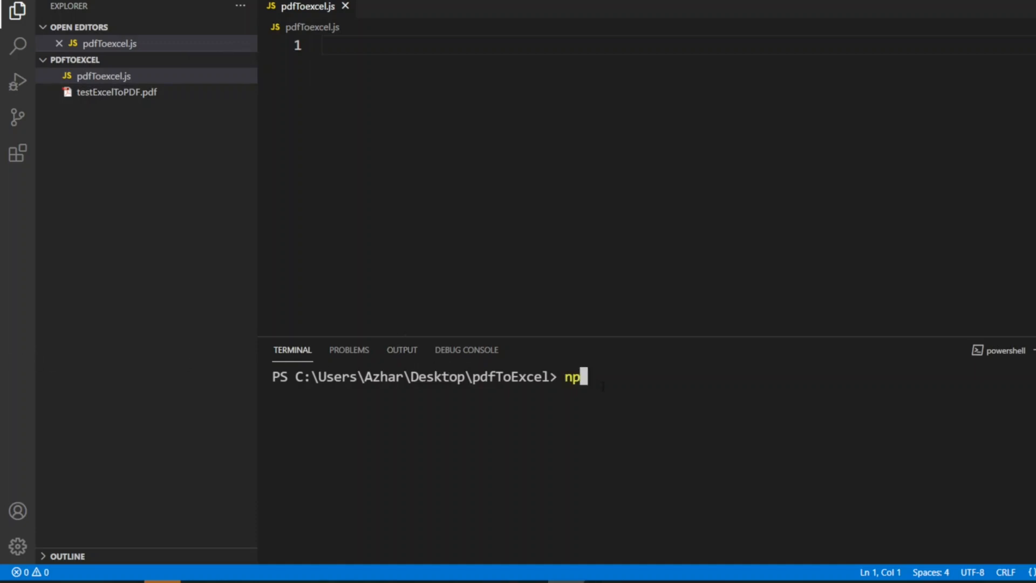
type("m install")
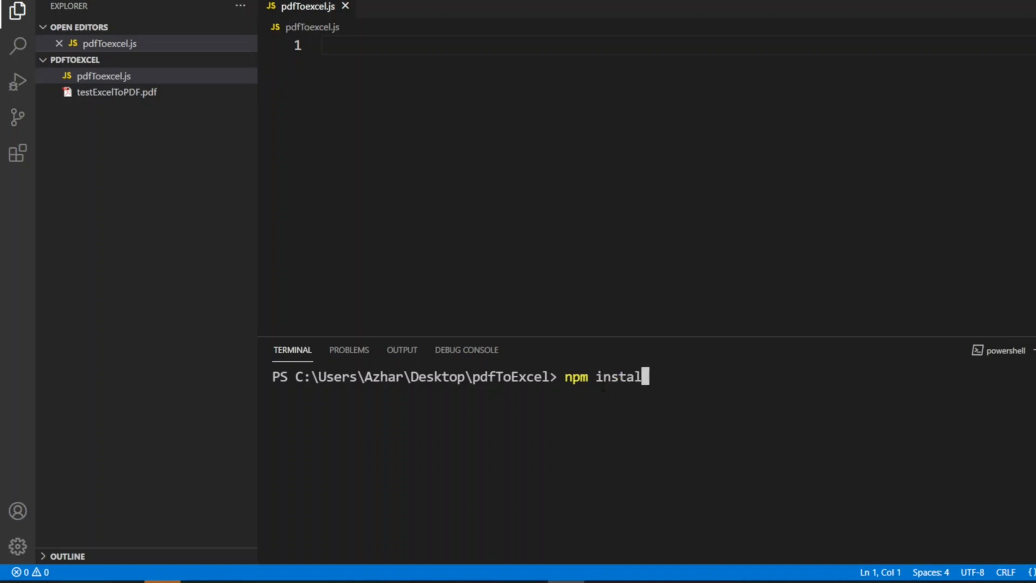
type("pdf-")
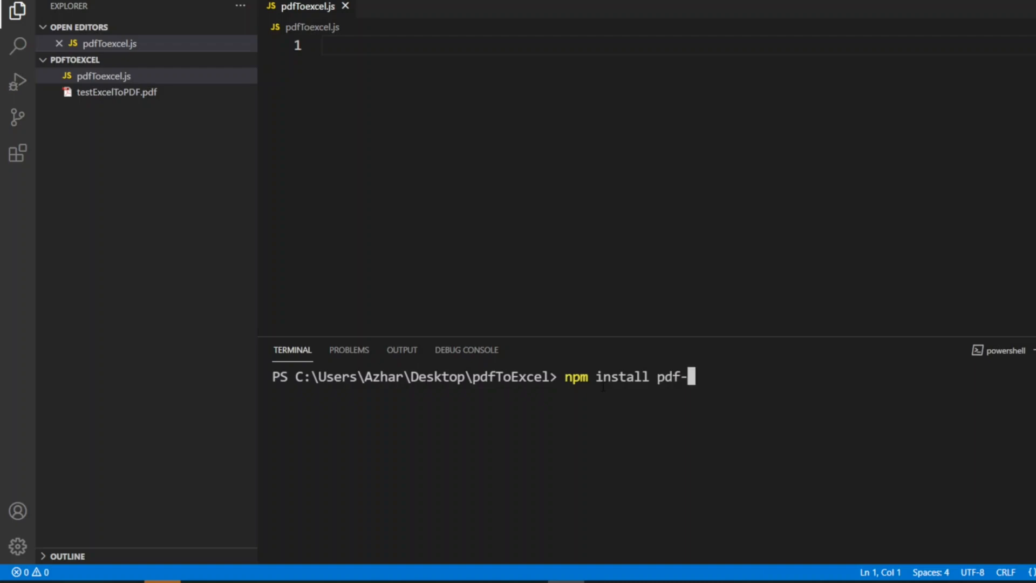
type("to-")
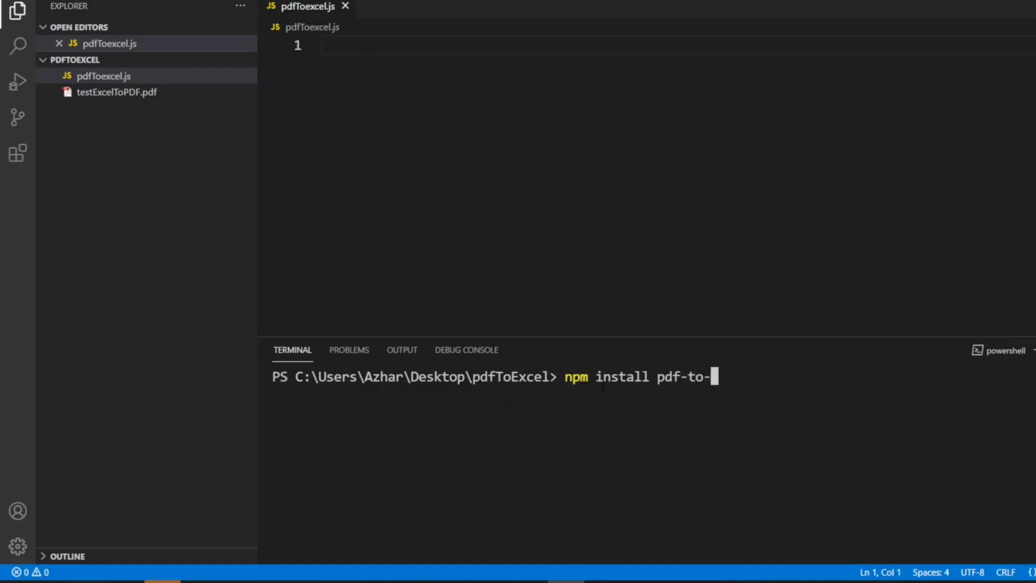
type("excel")
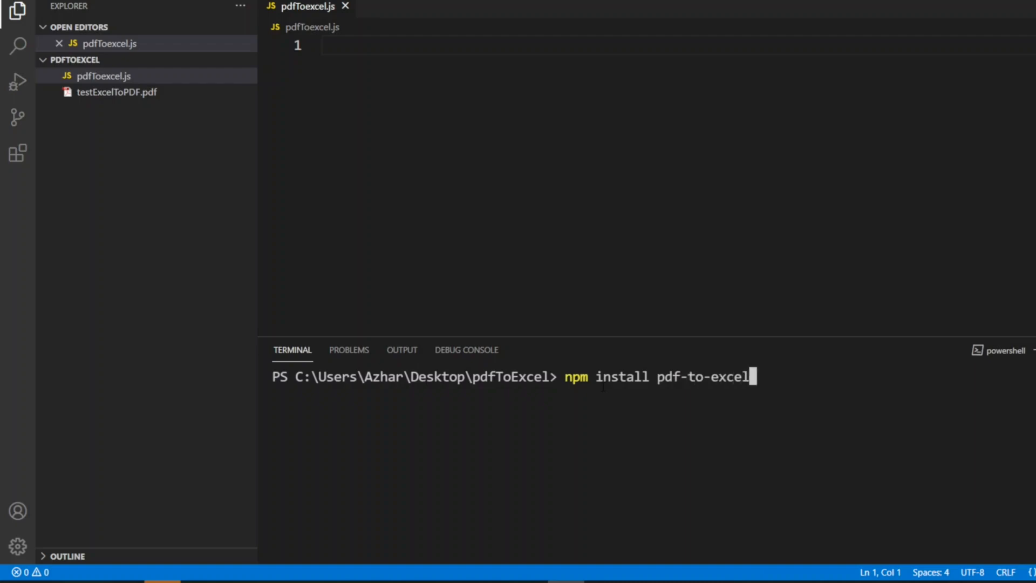
key("Return")
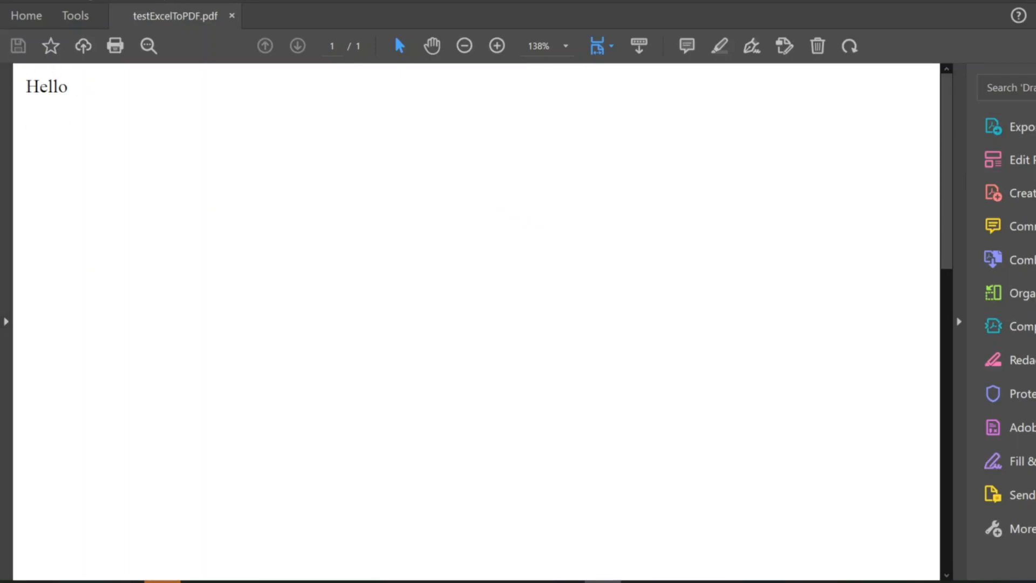
mouse_move(69, 77)
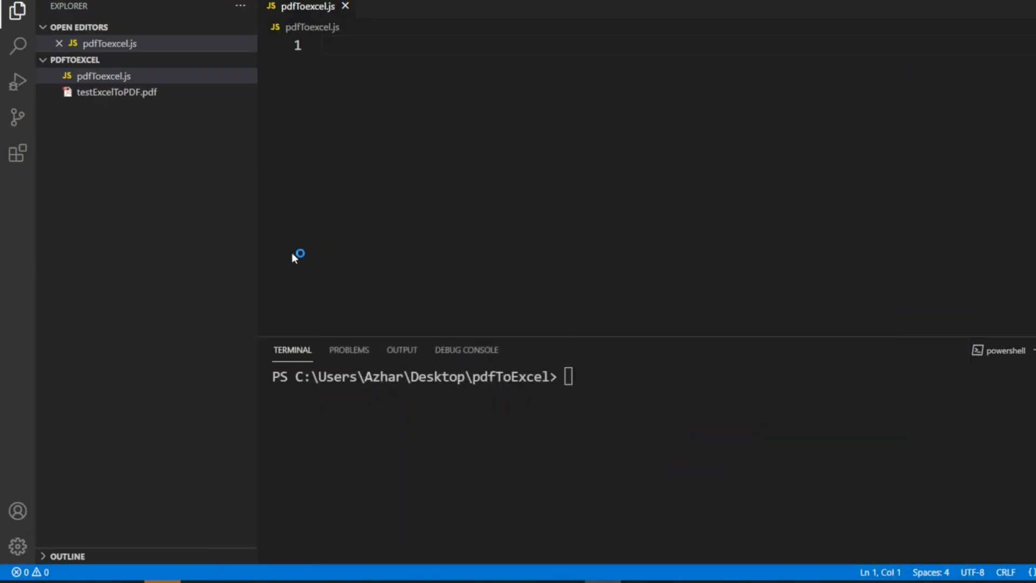
mouse_move(296, 253)
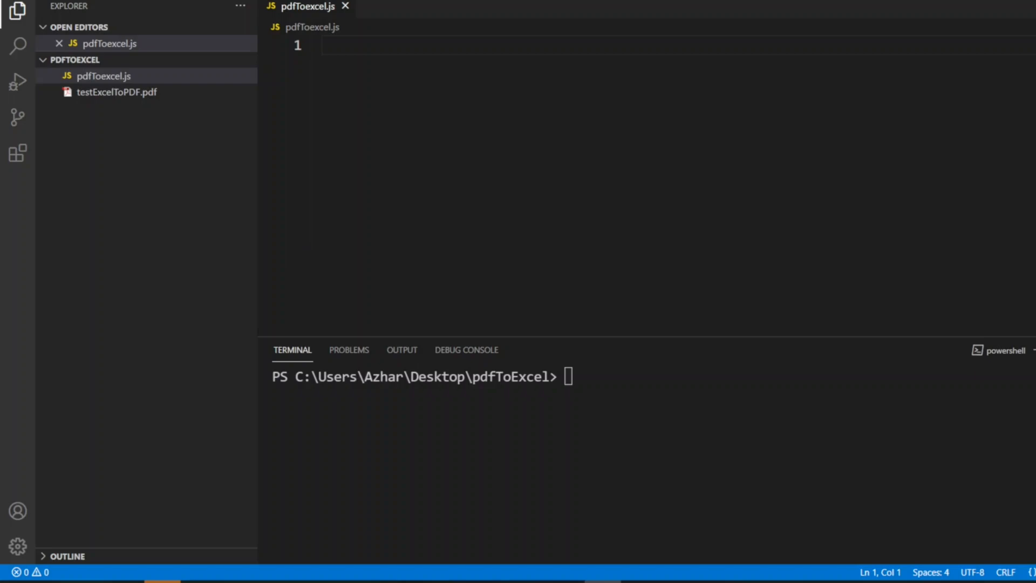
Declare a constant named pdfToExcelGenerator in the empty pdfToexcel.js file
left_click(321, 45)
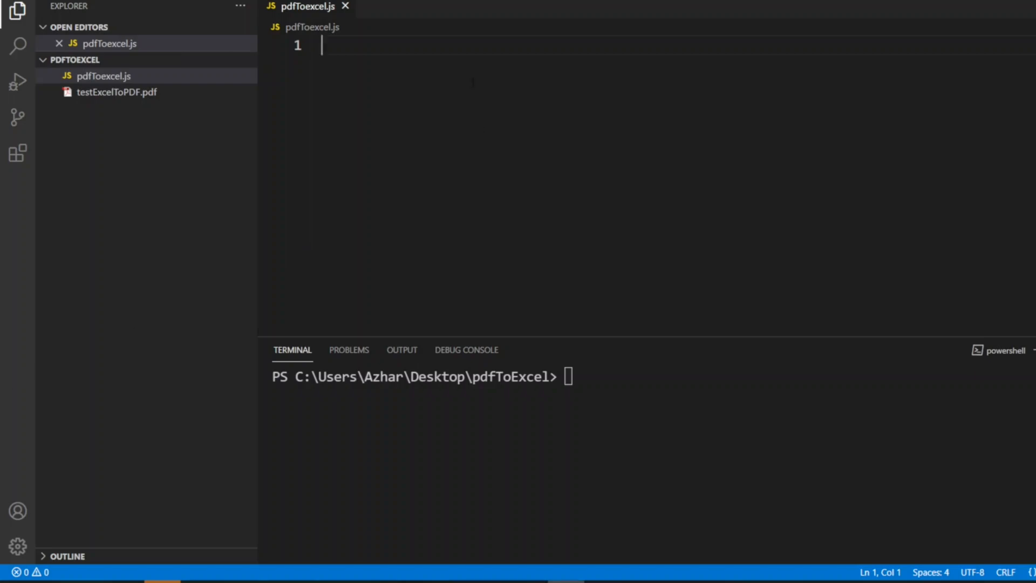
type("co")
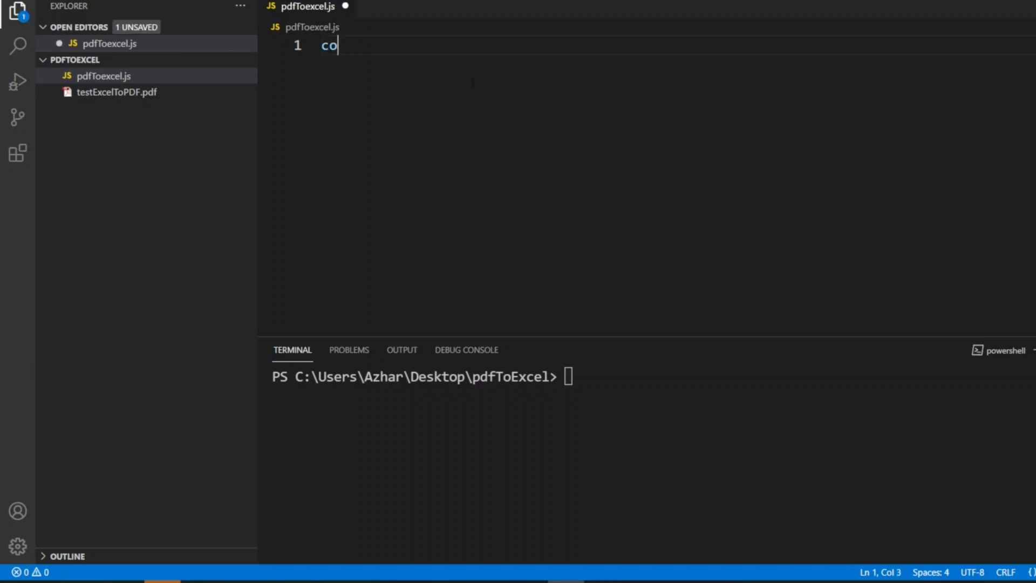
type("nst")
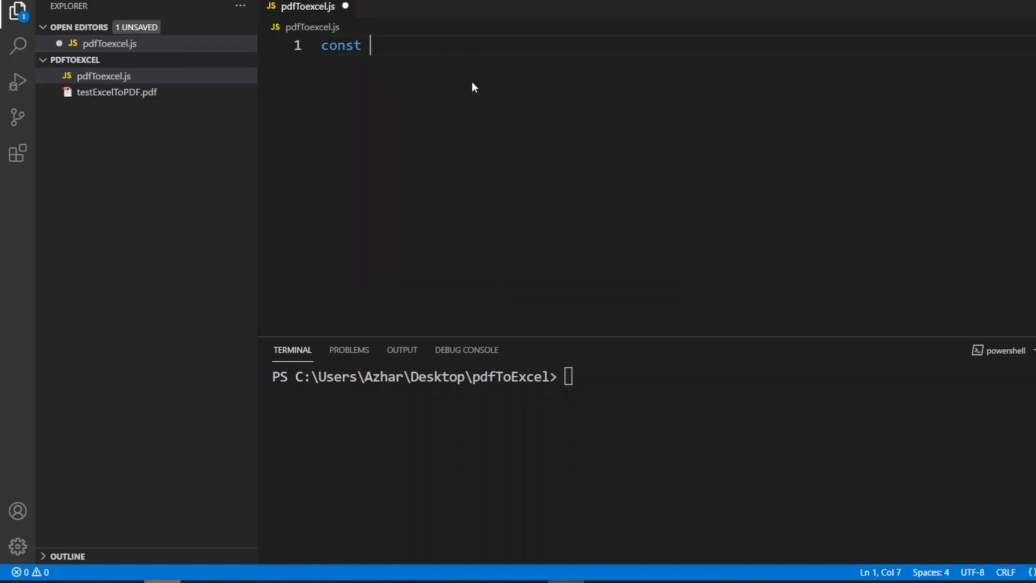
type("pd")
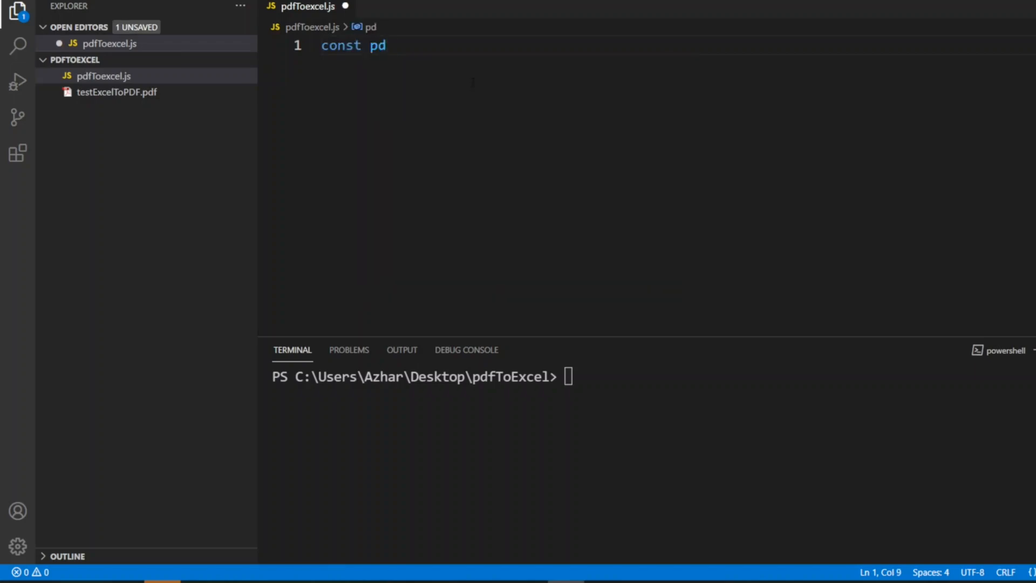
type("fT")
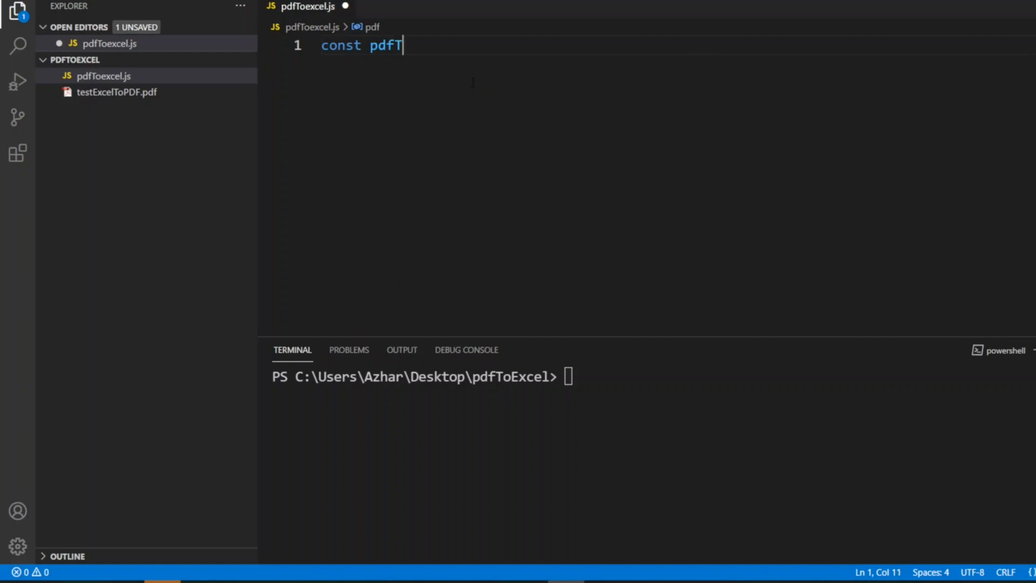
type("oExce")
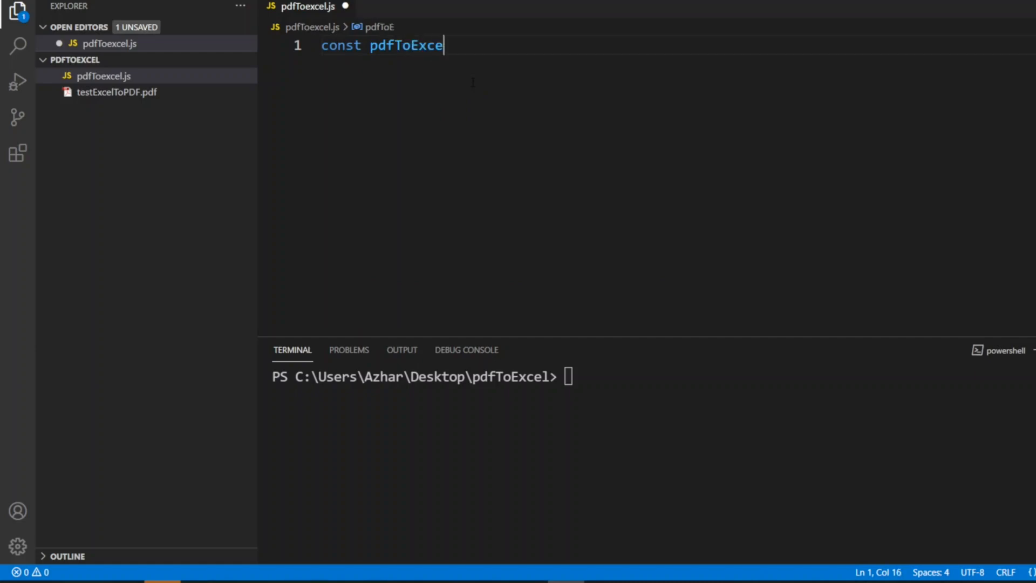
type("lGene")
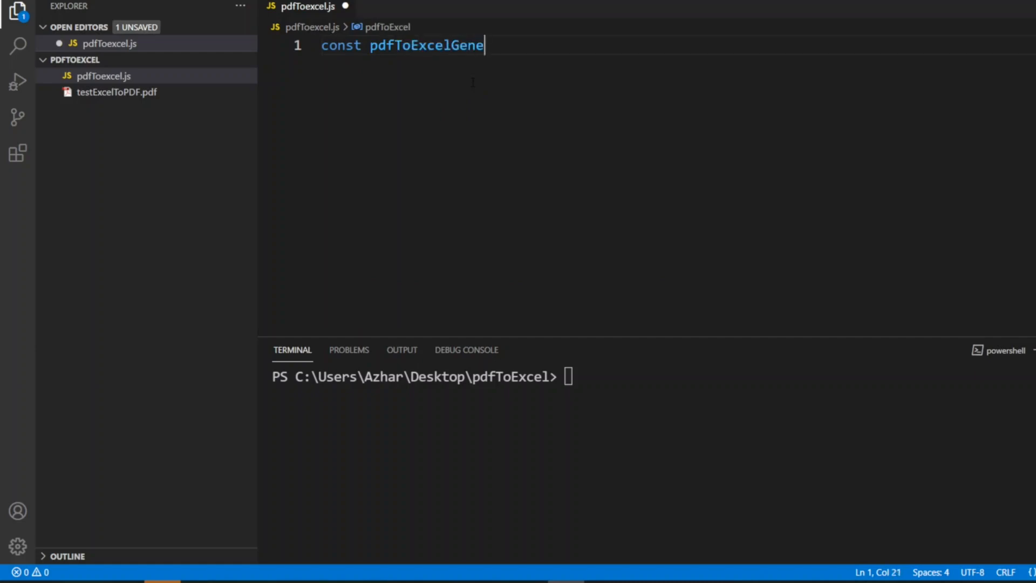
type("rator")
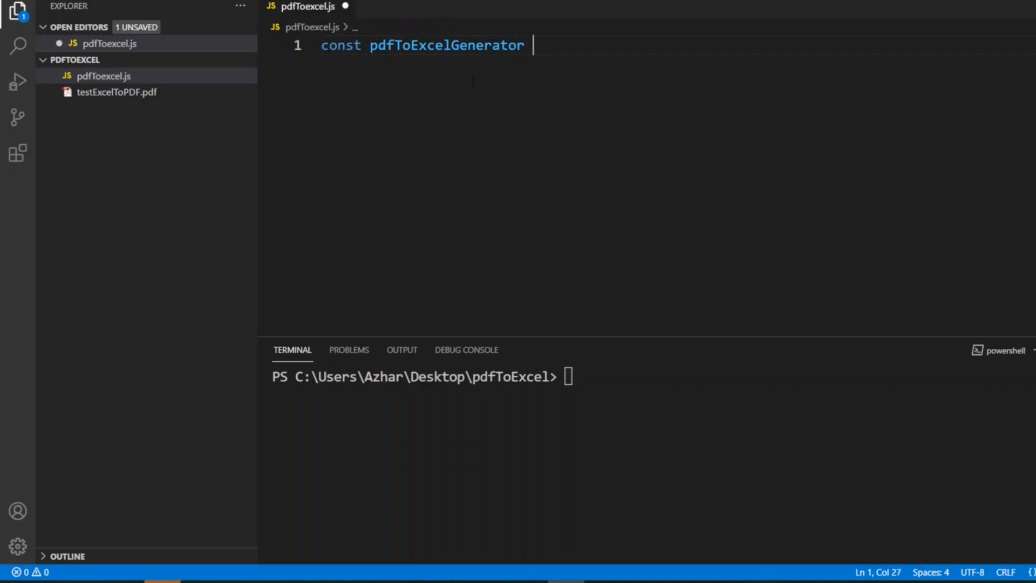
Assign it require('pdf-to-excel'), save, and start a new line below
type("= require(")
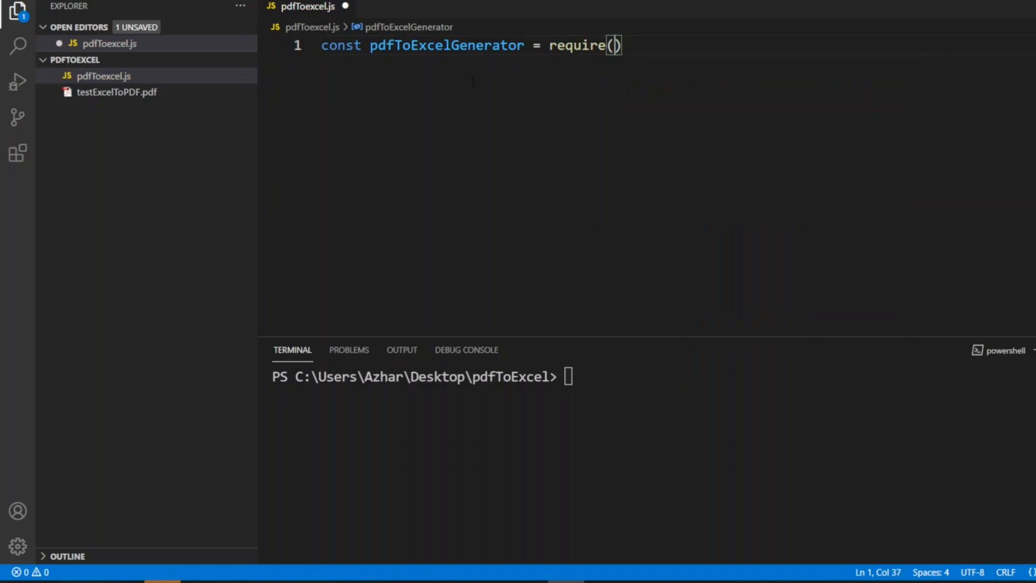
type("'p'")
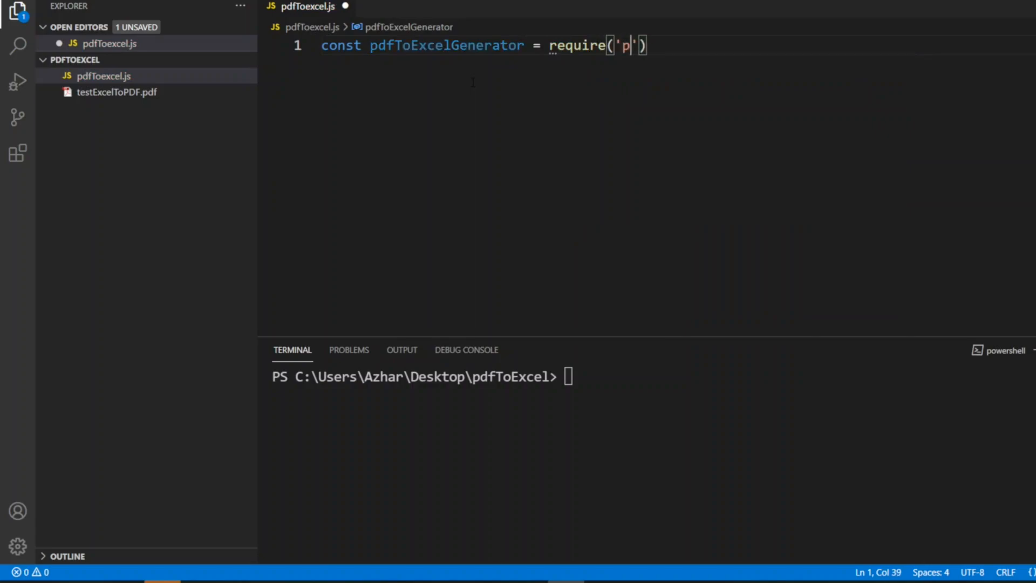
type("df-to")
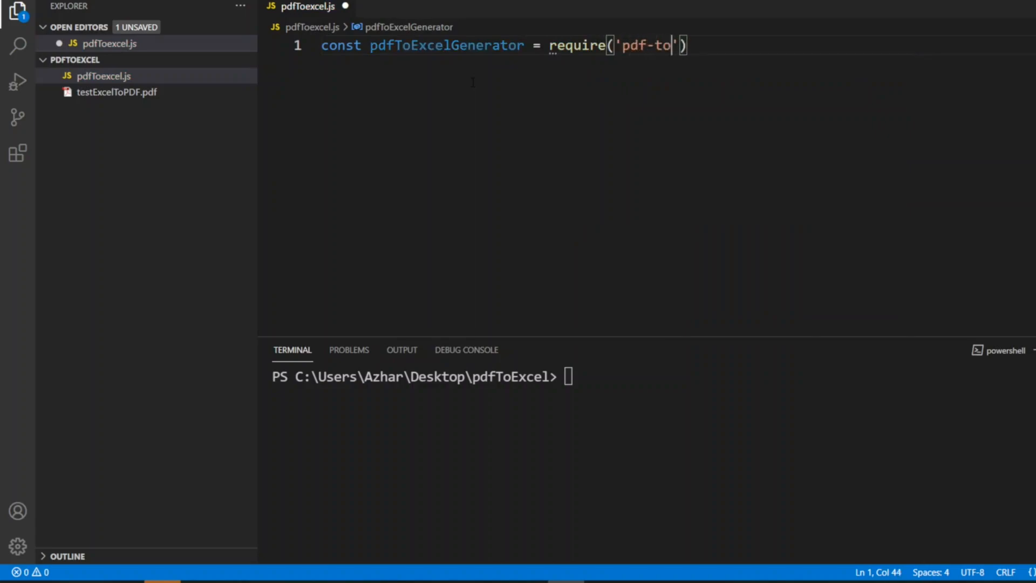
type("excel")
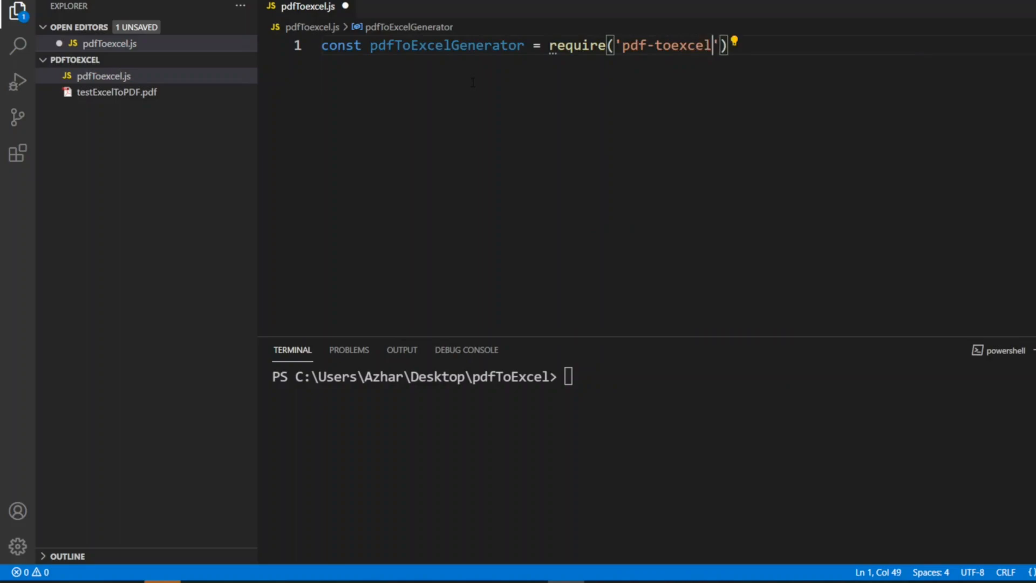
type("-")
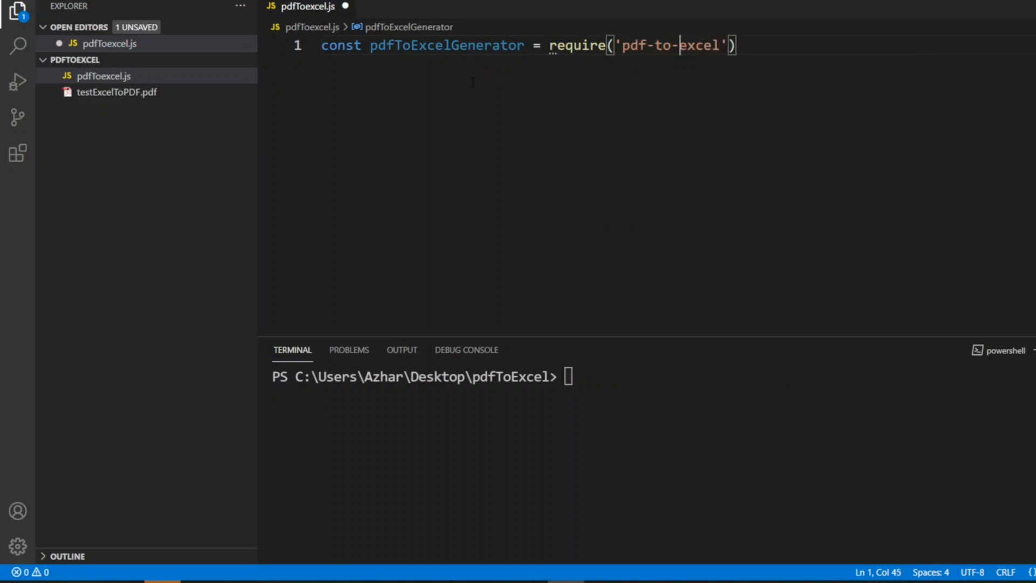
key("ctrl+s")
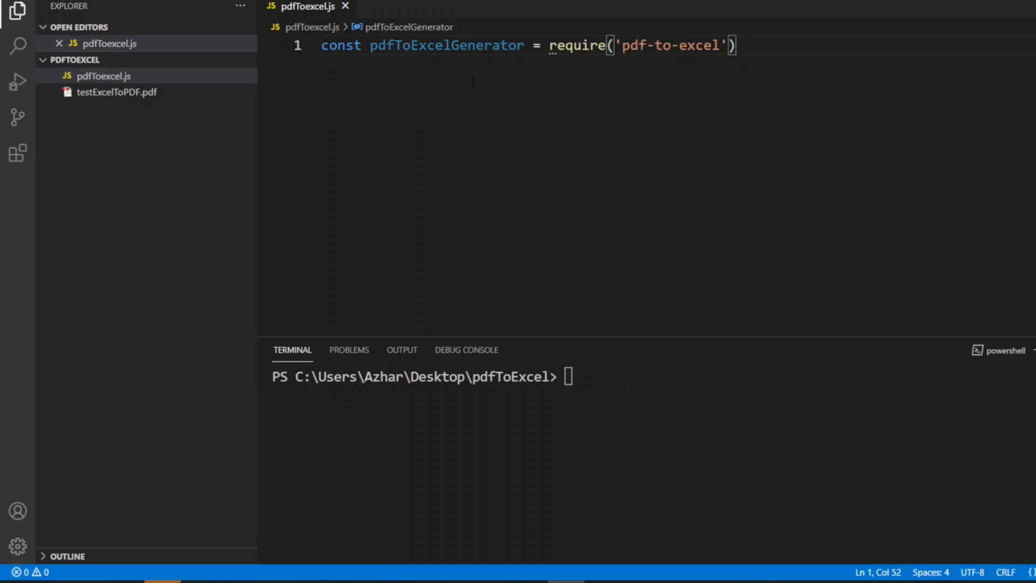
key("Return")
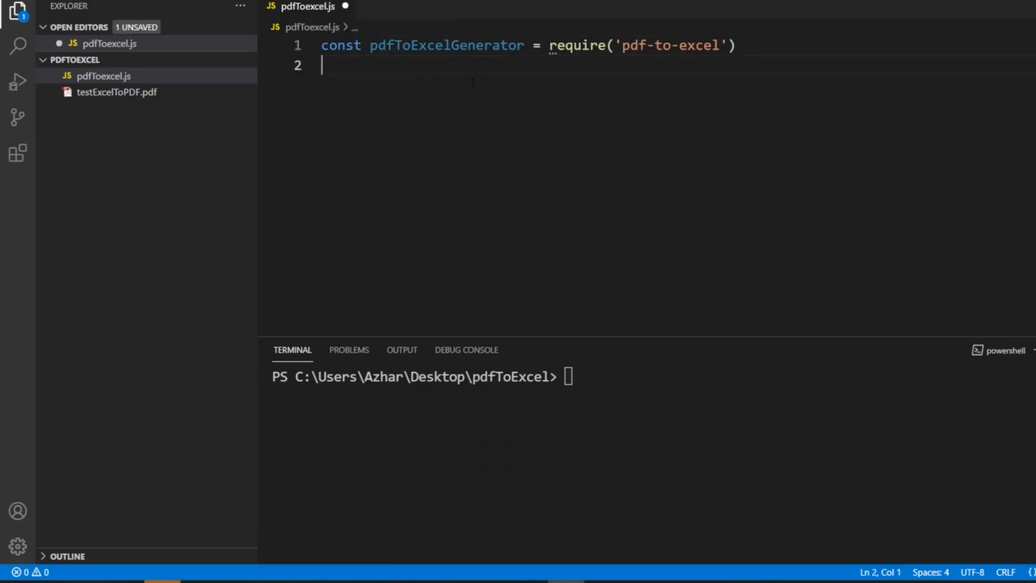
Add an empty try block and a catch(err) logging "The error is : "+err
type("try{")
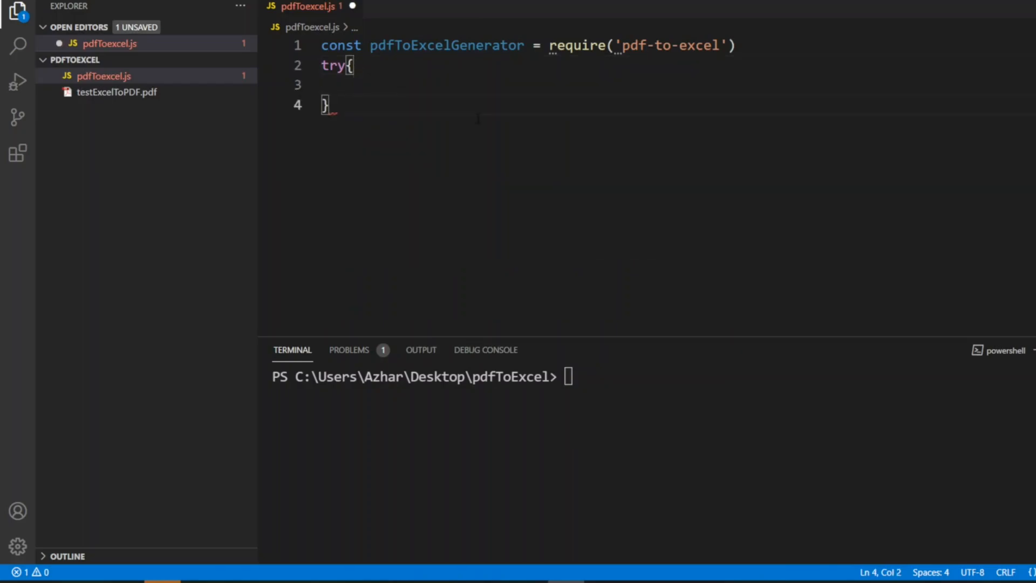
type("catch")
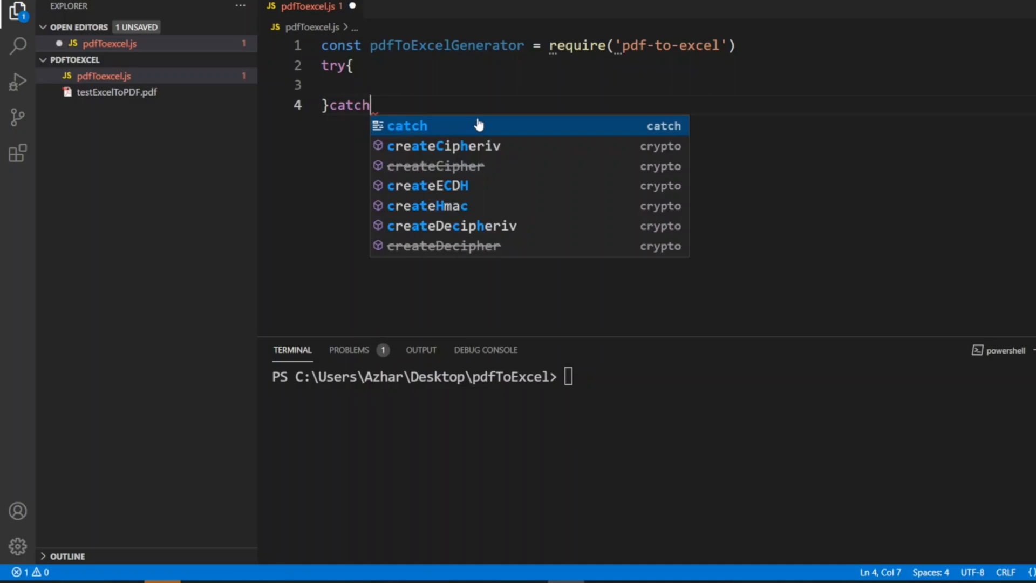
type("(err){")
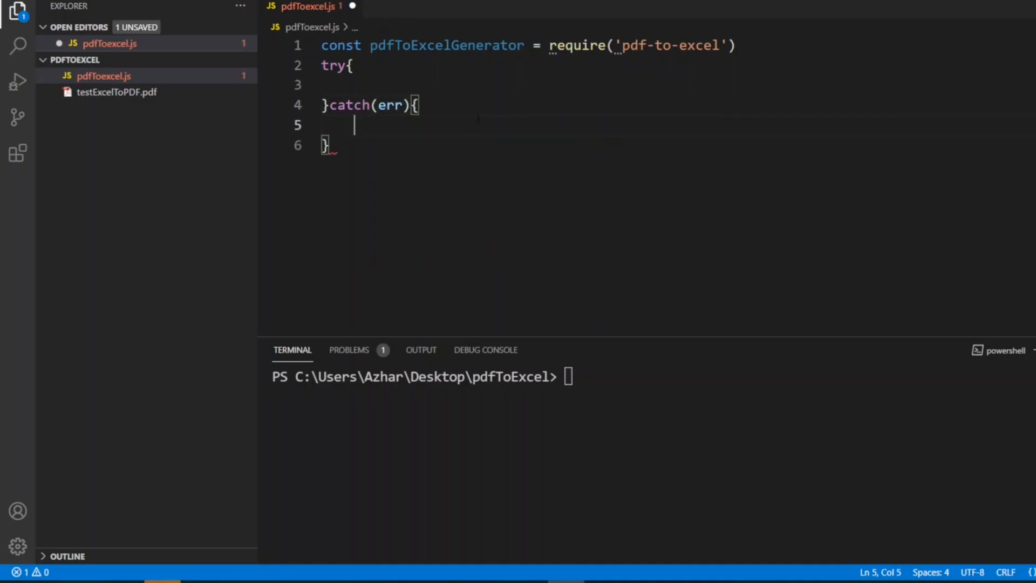
type("con")
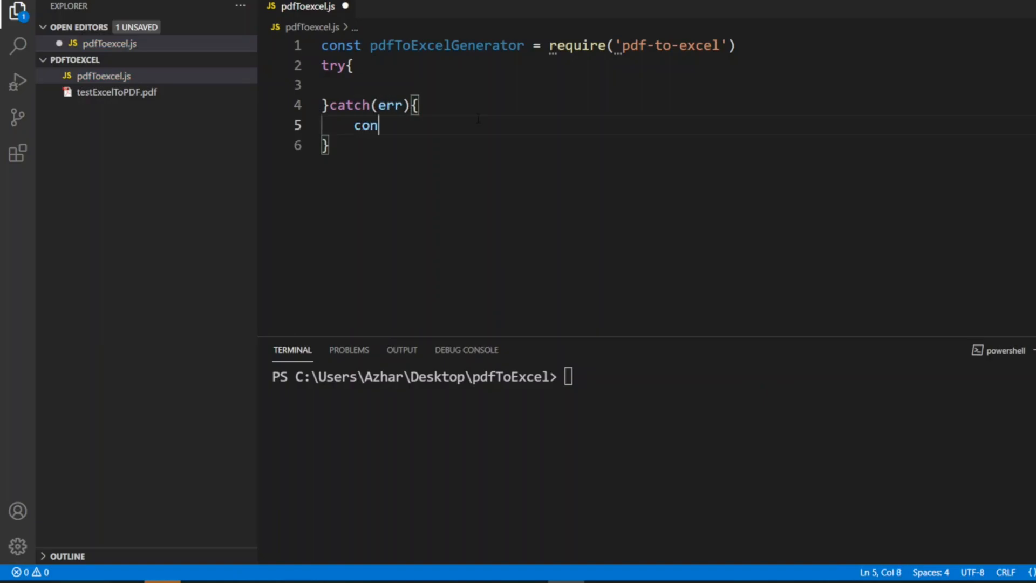
type("sole.log(")
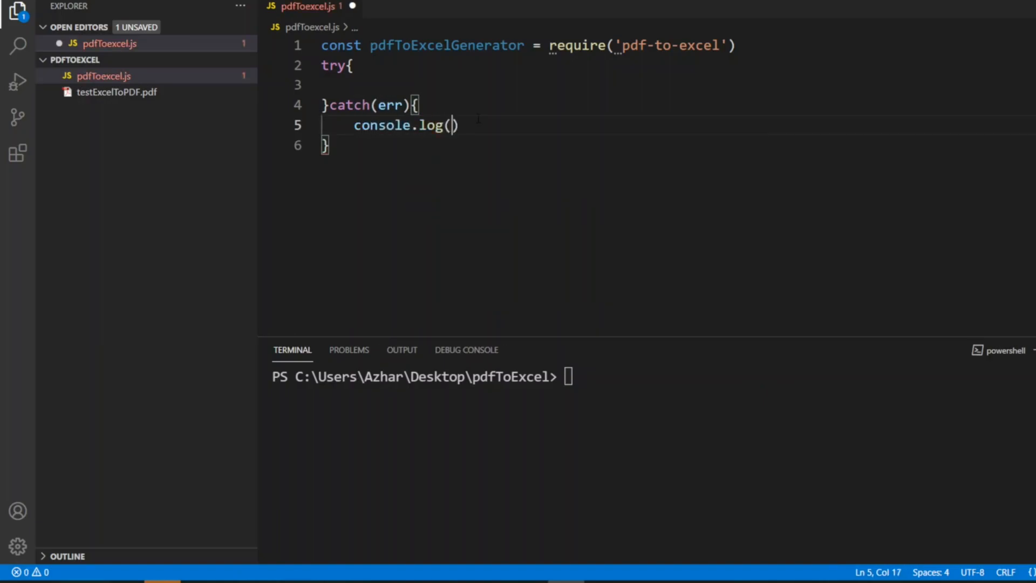
type("err")
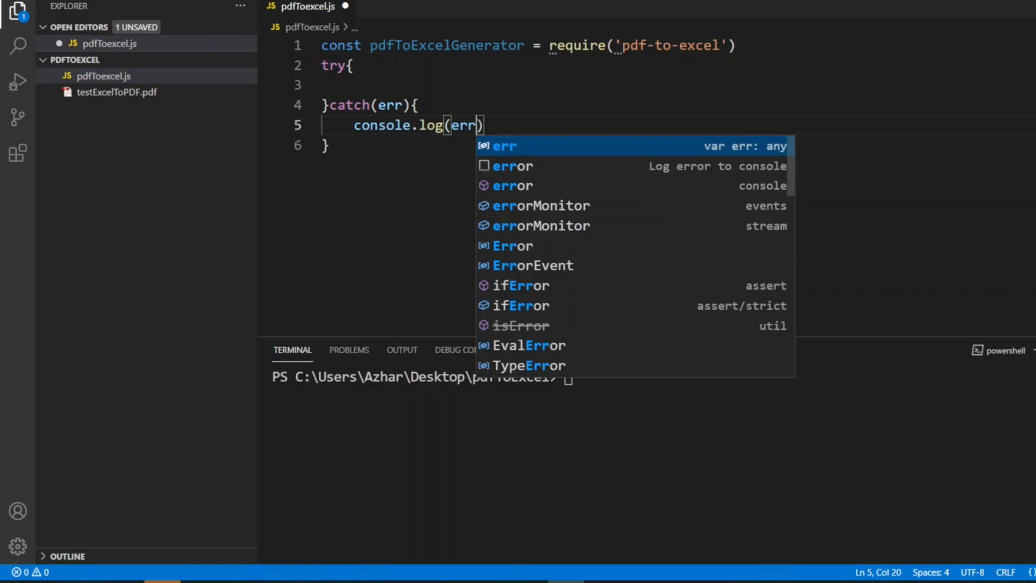
type("\"\"")
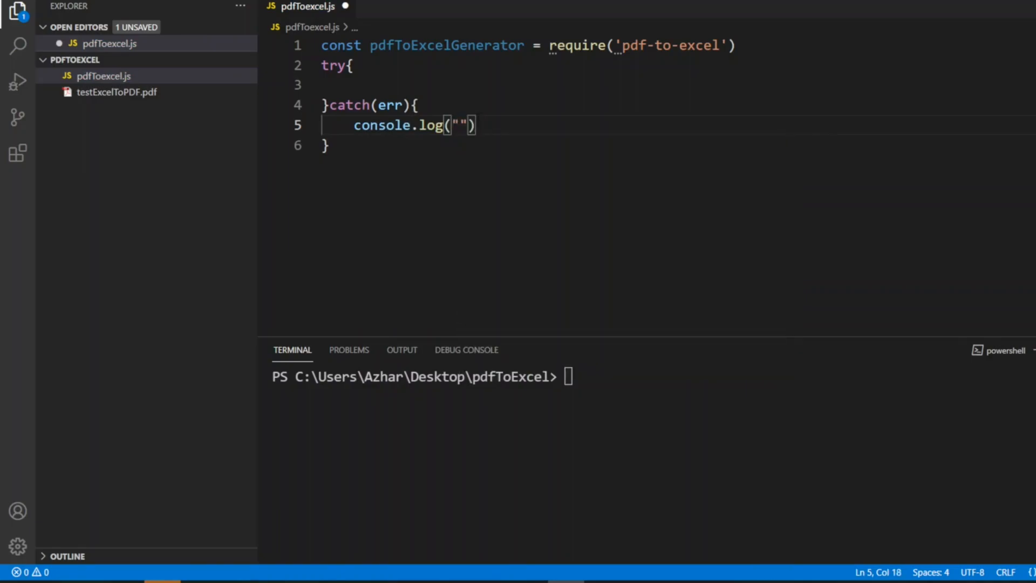
type("The error is : \"+")
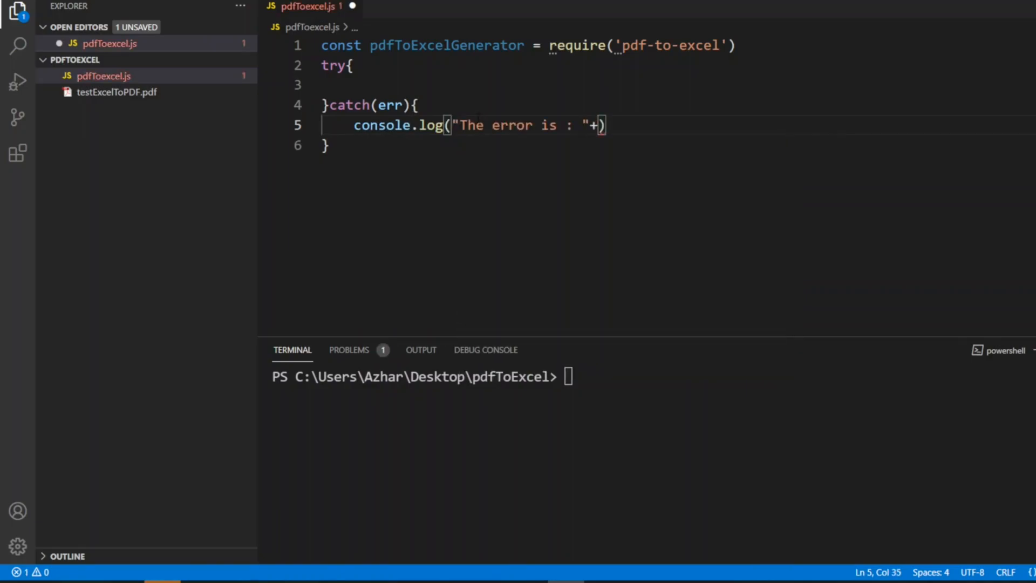
type("err")
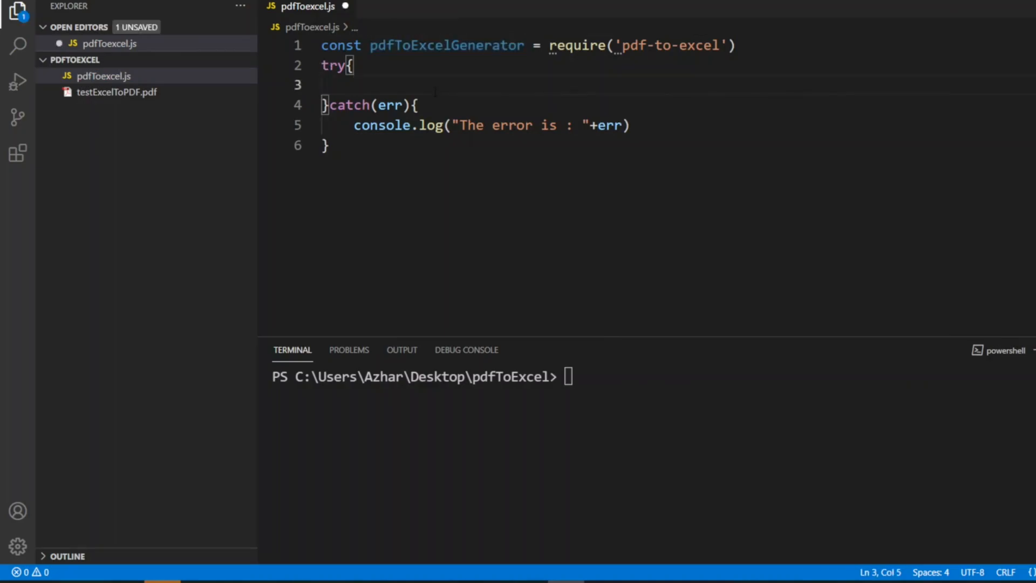
type("pdfToExcelGenerator.")
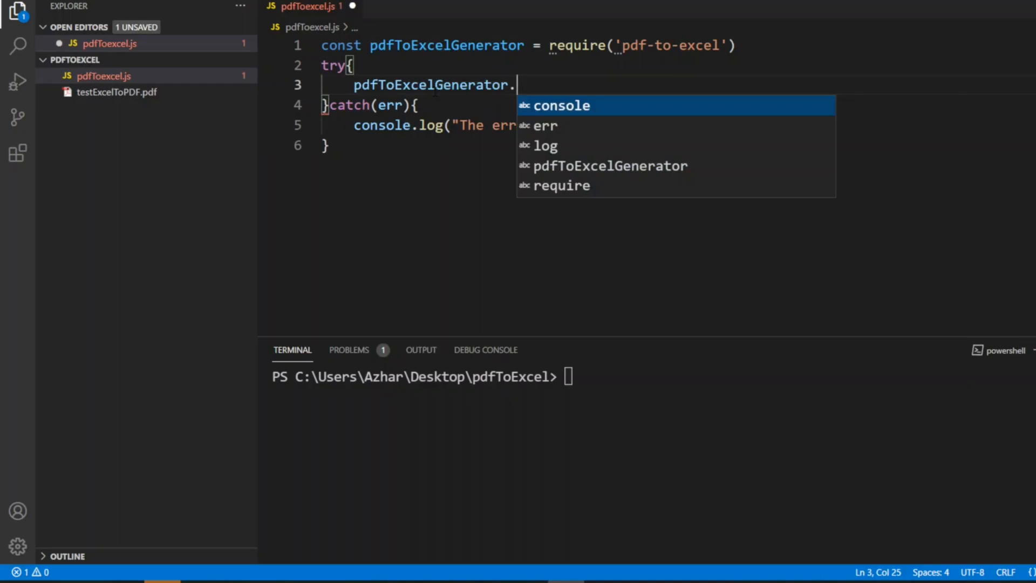
Write pdfToExcelGenerator.genXlsx('testExcelToPDF', inside the try block
type("genXl")
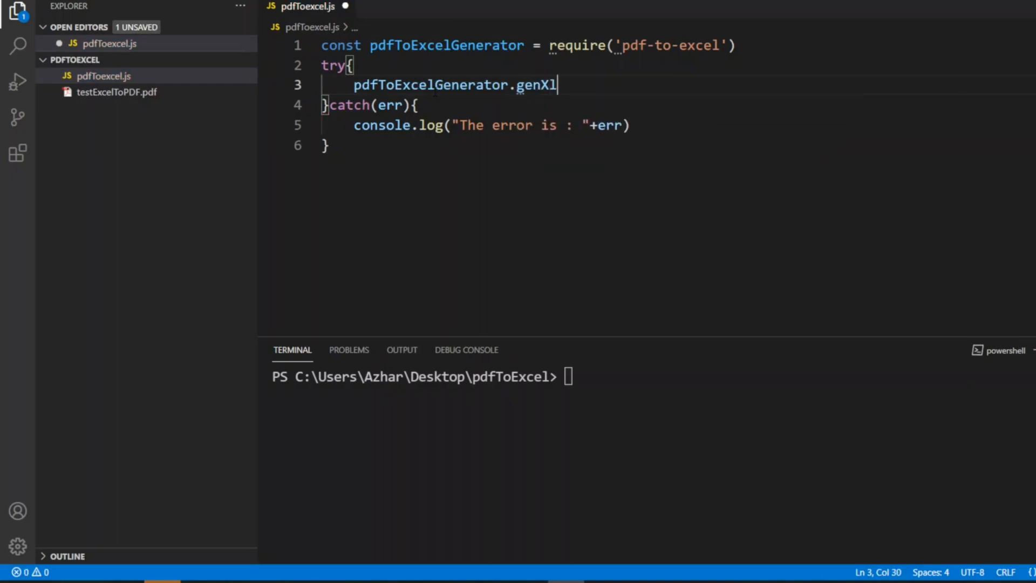
type("sx")
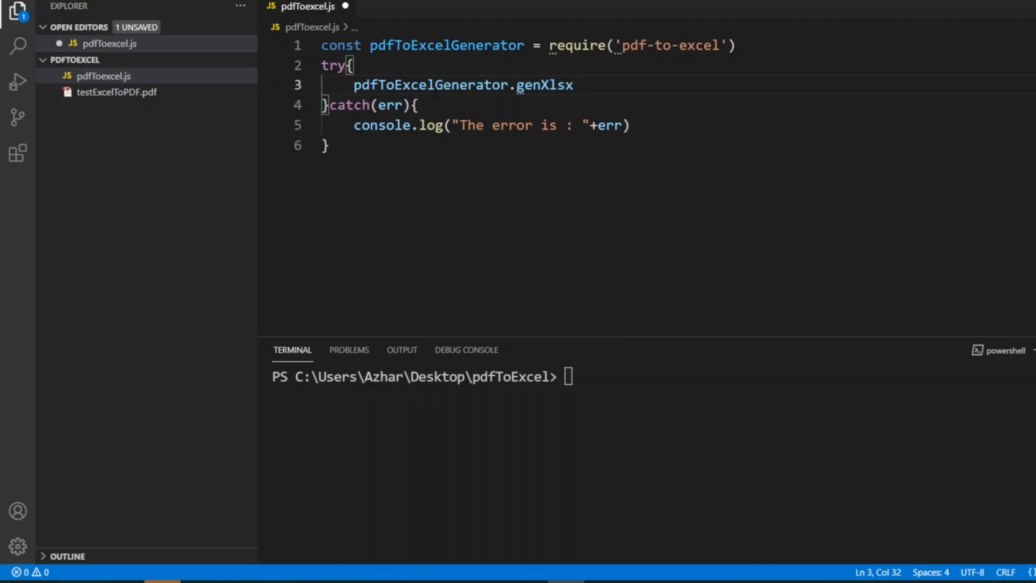
type("()")
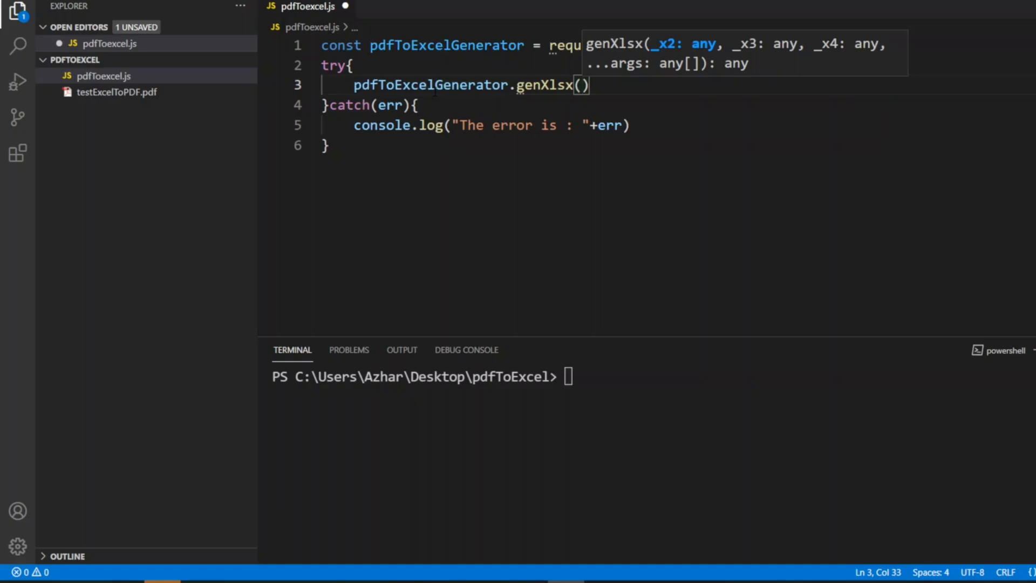
type("''")
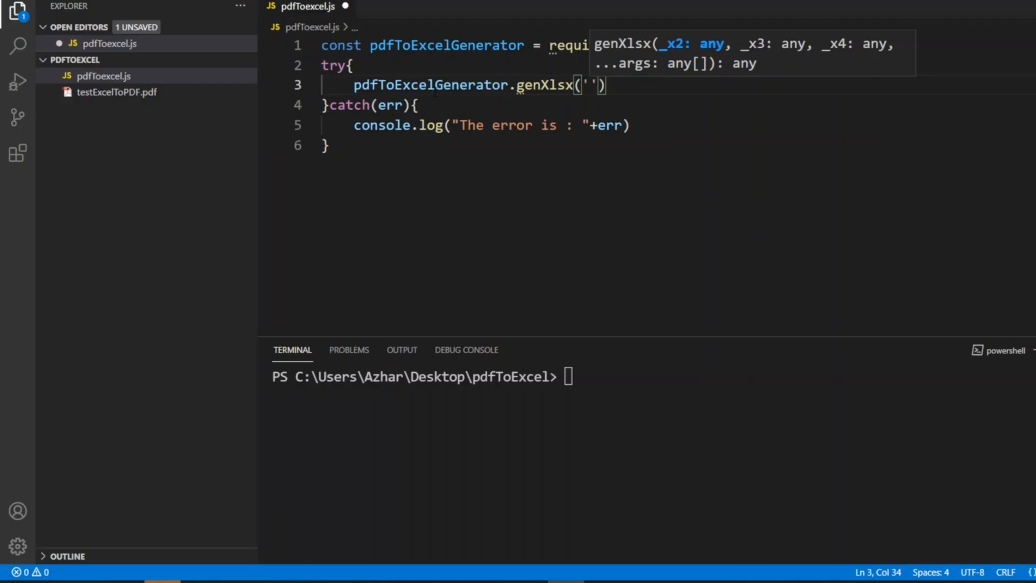
type("test")
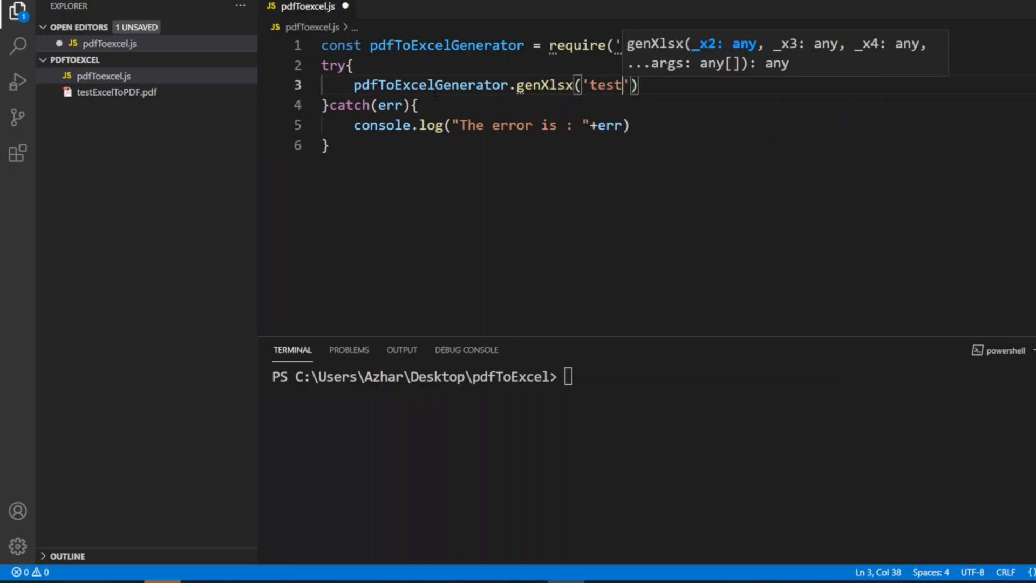
type("Ex")
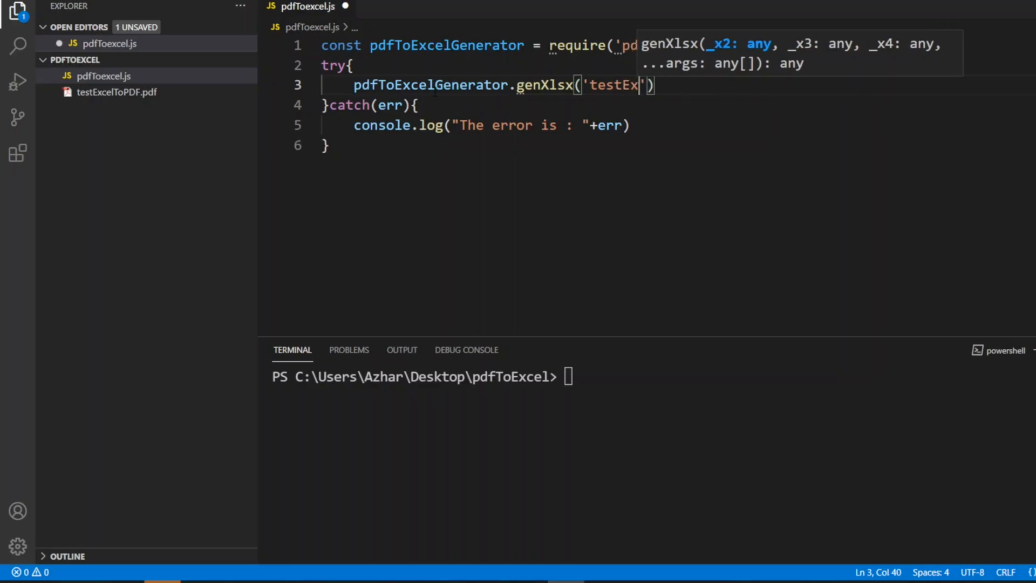
type("cel")
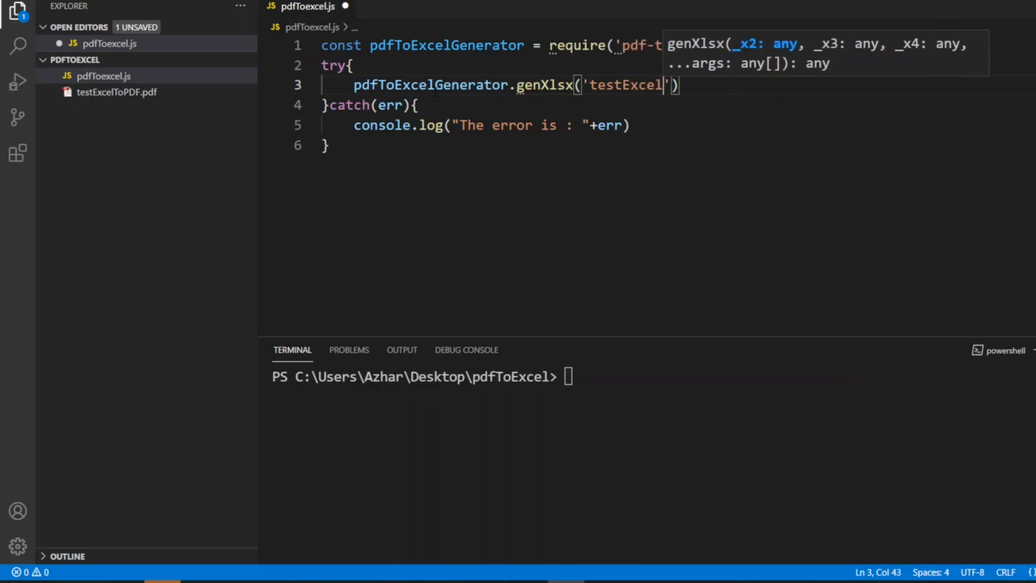
type("To")
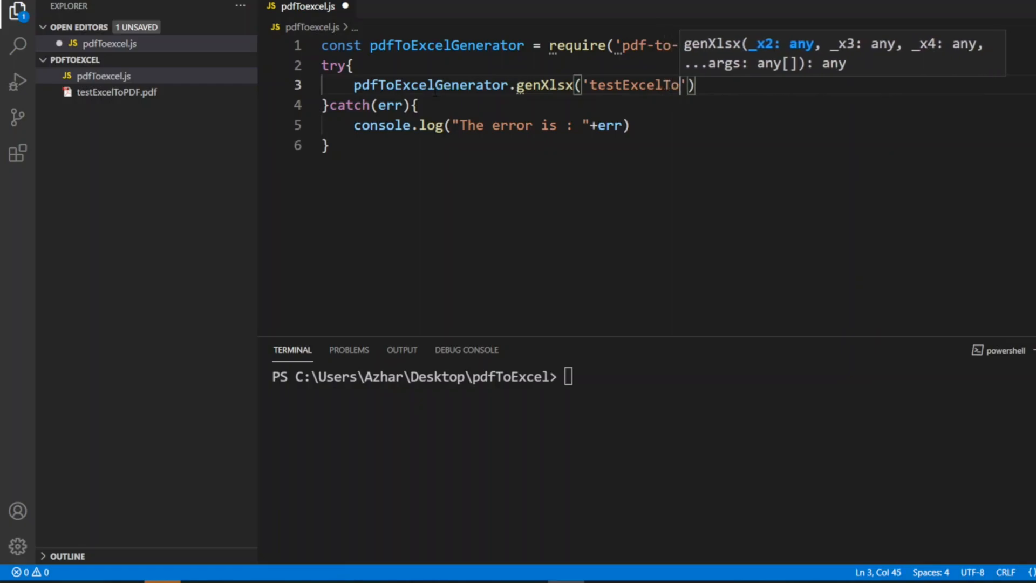
type("PDF")
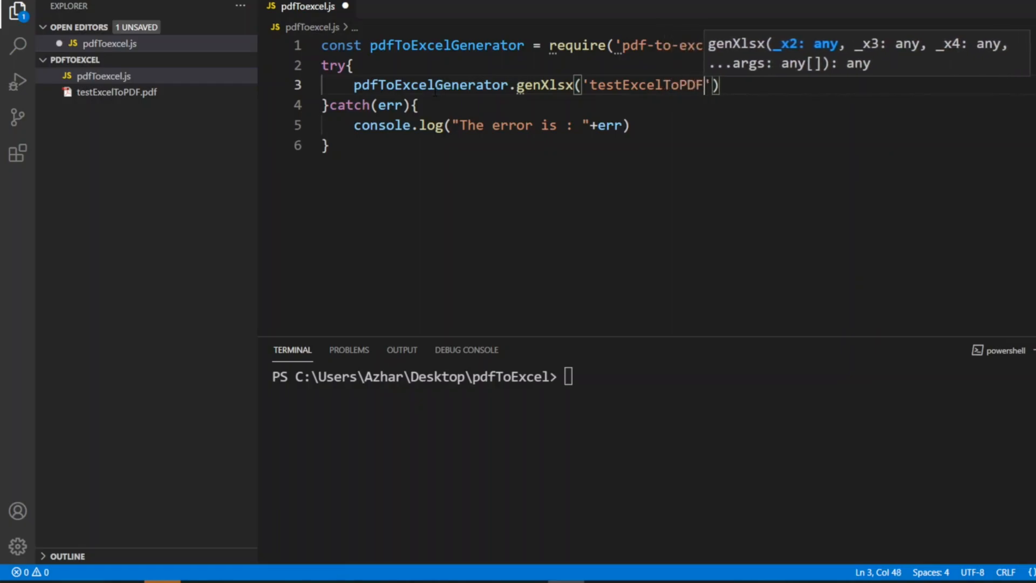
type(",")
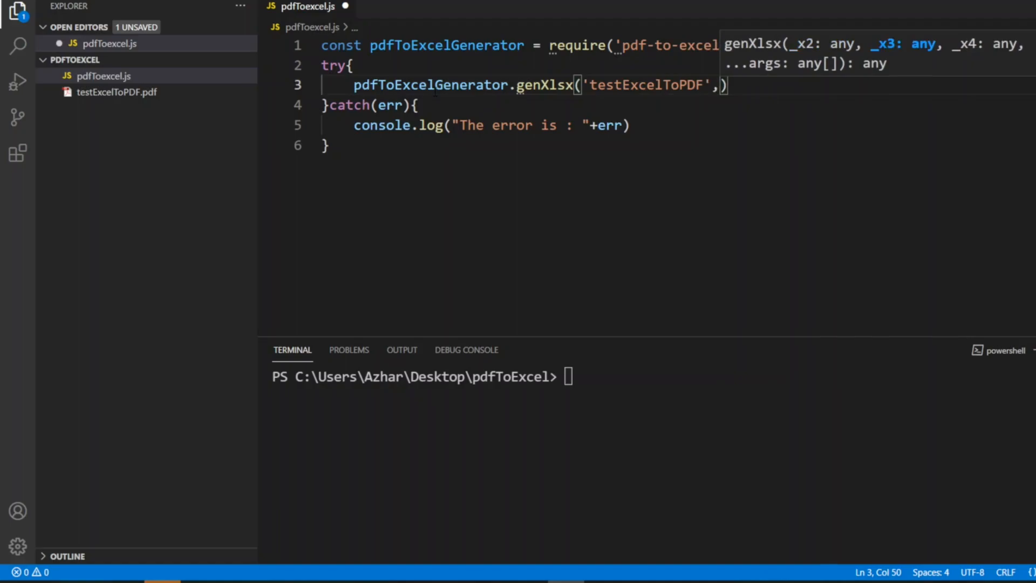
Make the first genXlsx argument 'testExcelToPDF.pdf'
type("''")
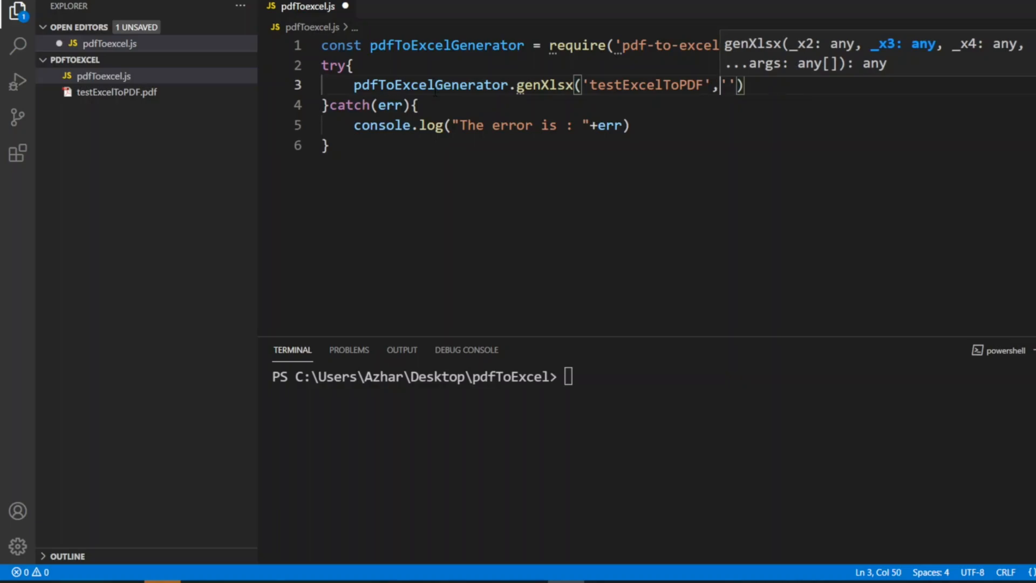
type(".p")
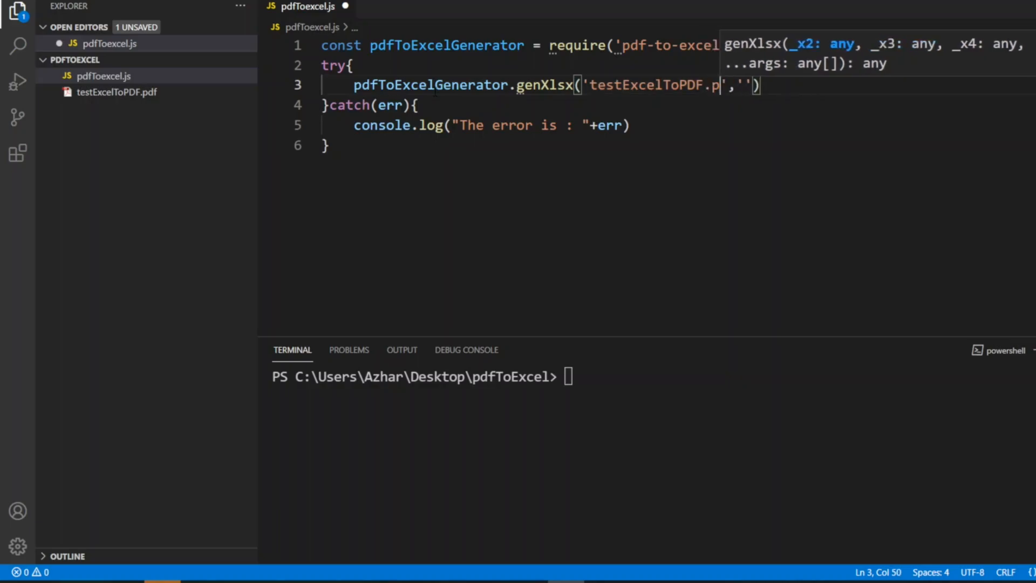
type("df',")
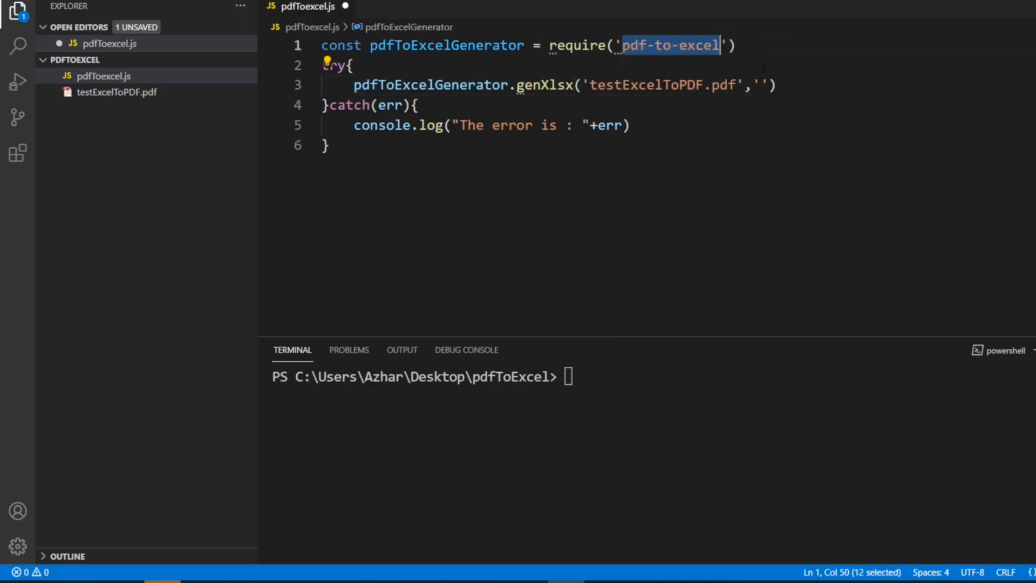
Set the output argument to 'pdfToExcel.xlsx' and save the script
left_click(770, 85)
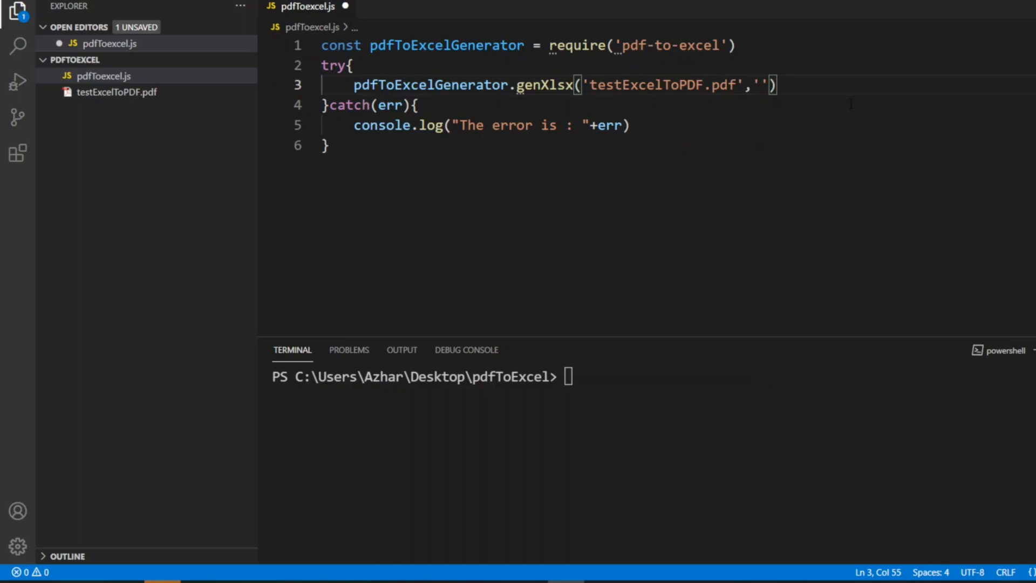
type("test")
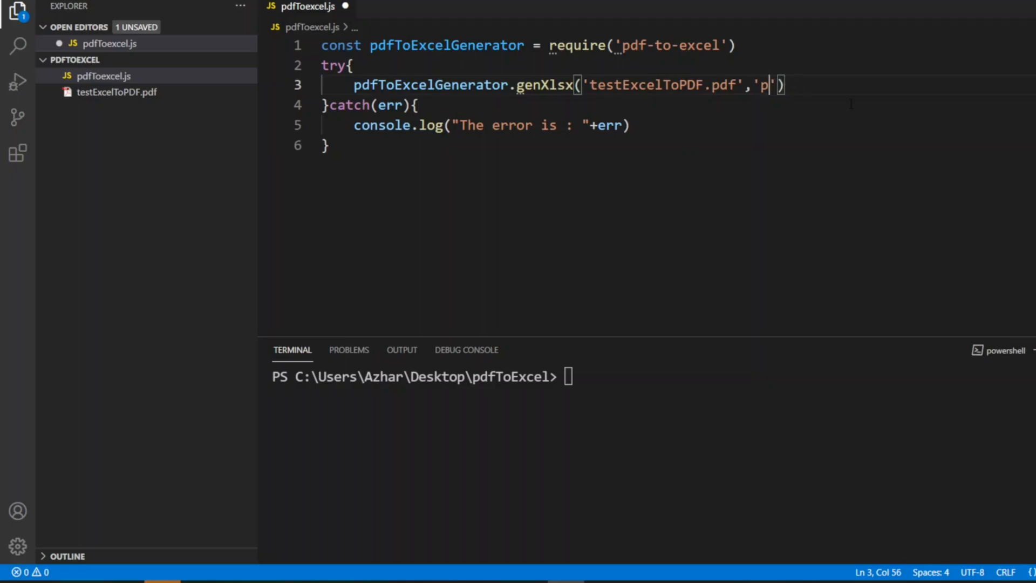
type("dfTo")
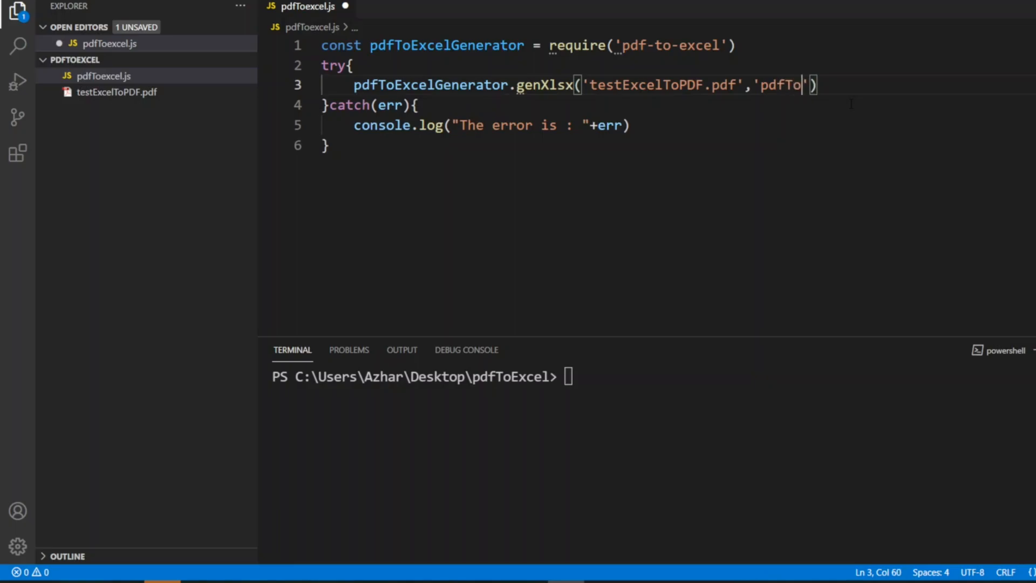
type("Excel.c")
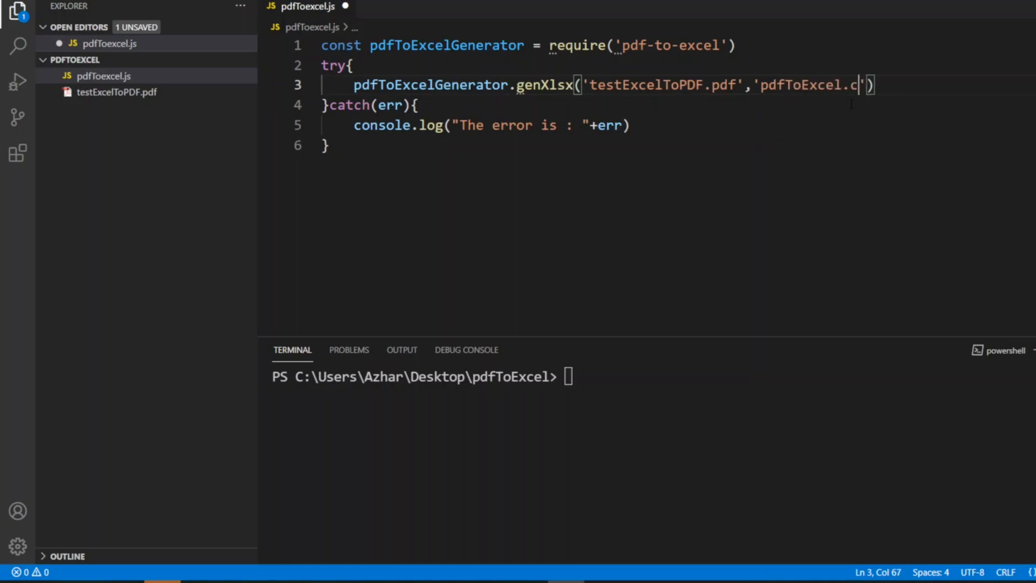
type("lsx")
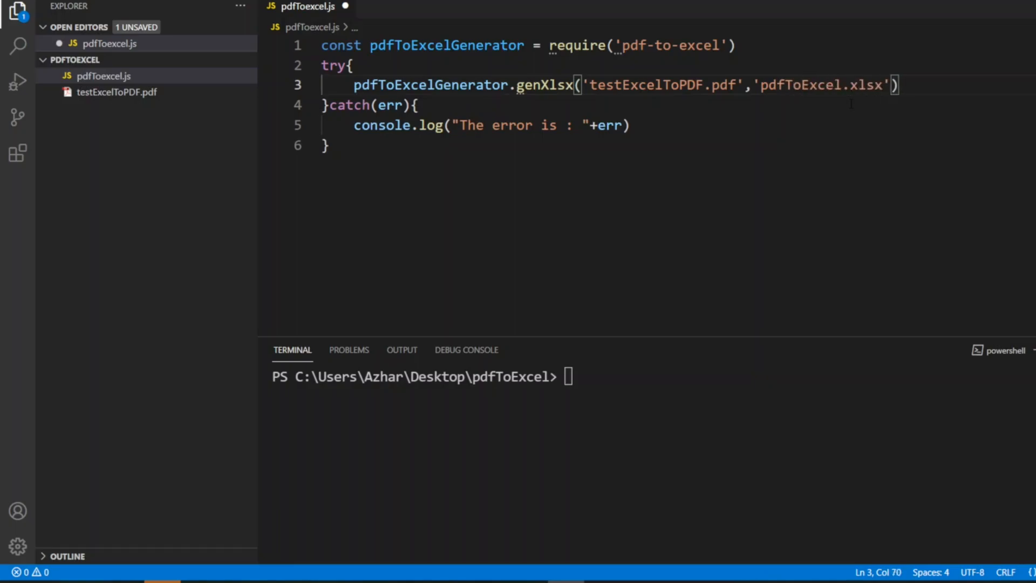
key("ctrl+s")
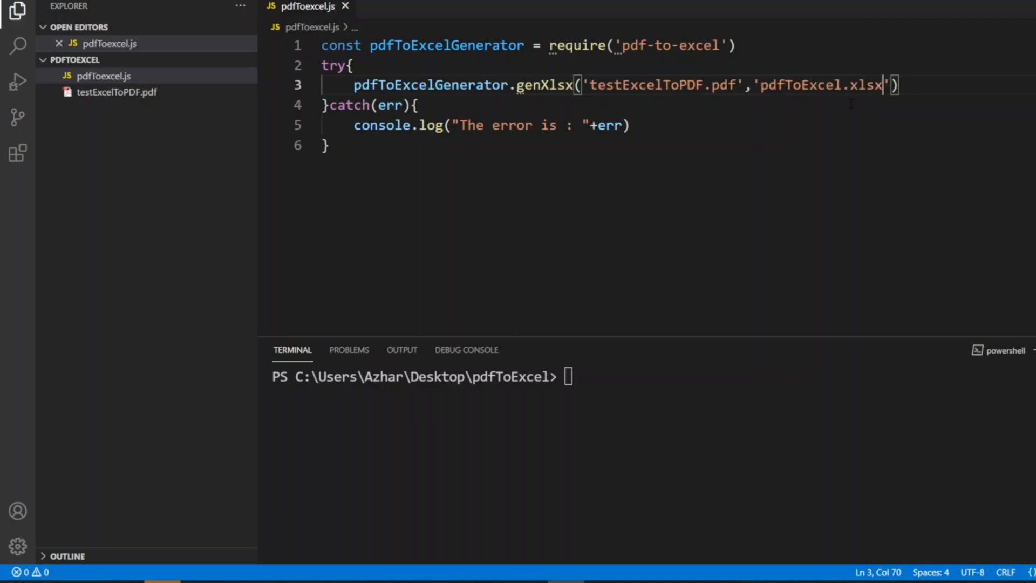
double_click(447, 44)
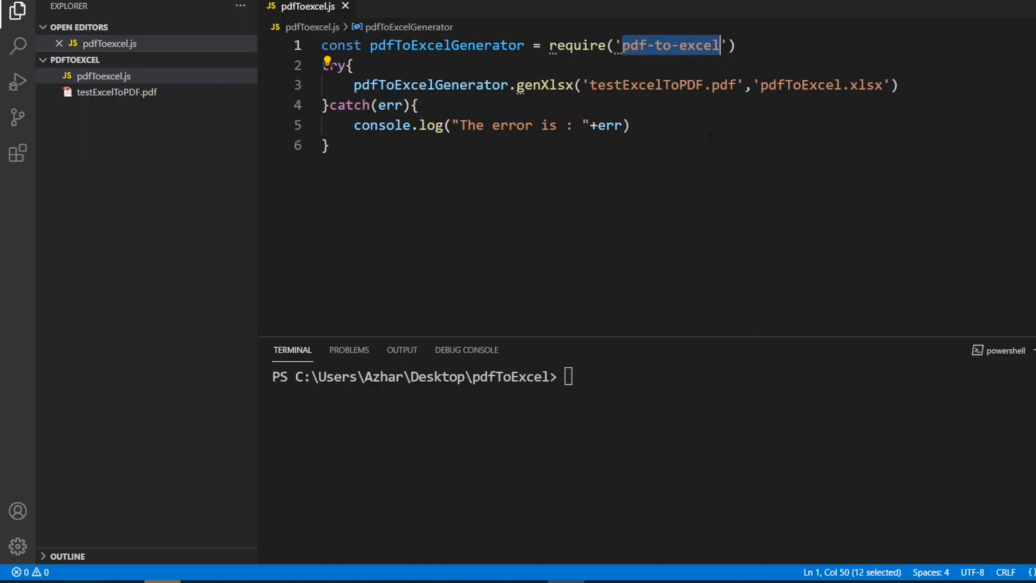
double_click(446, 45)
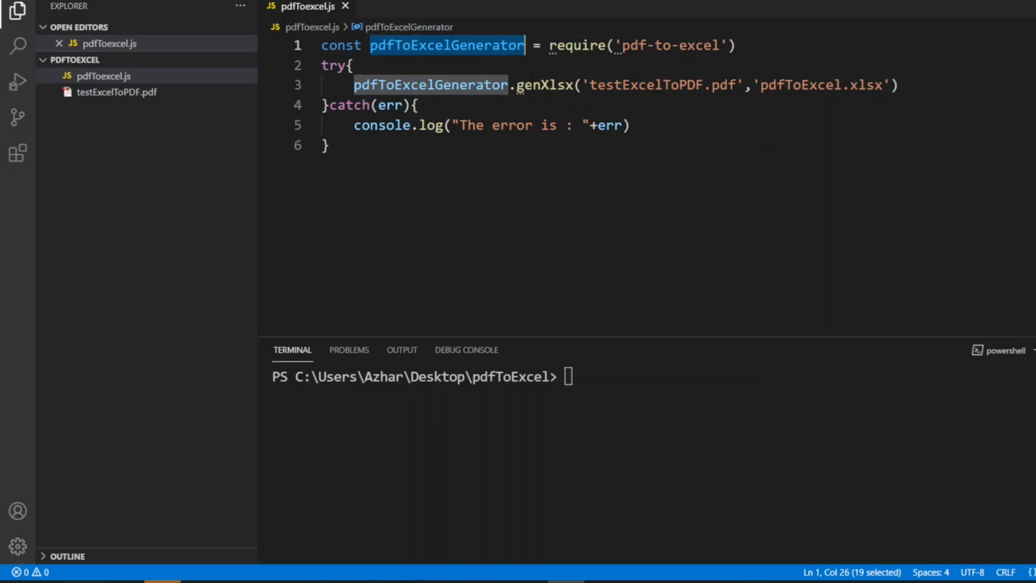
left_click(327, 144)
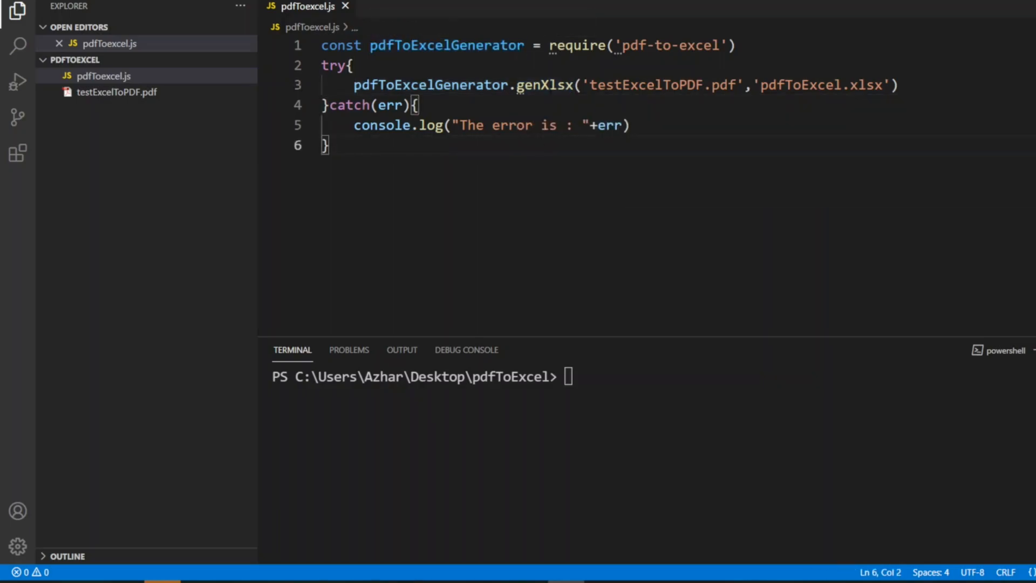
type("(")
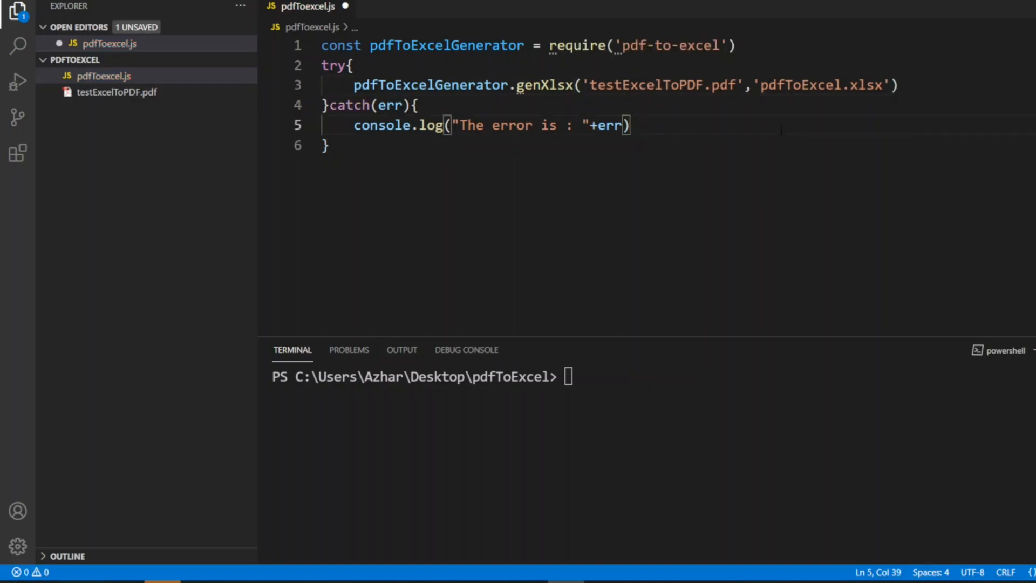
key("ctrl+s")
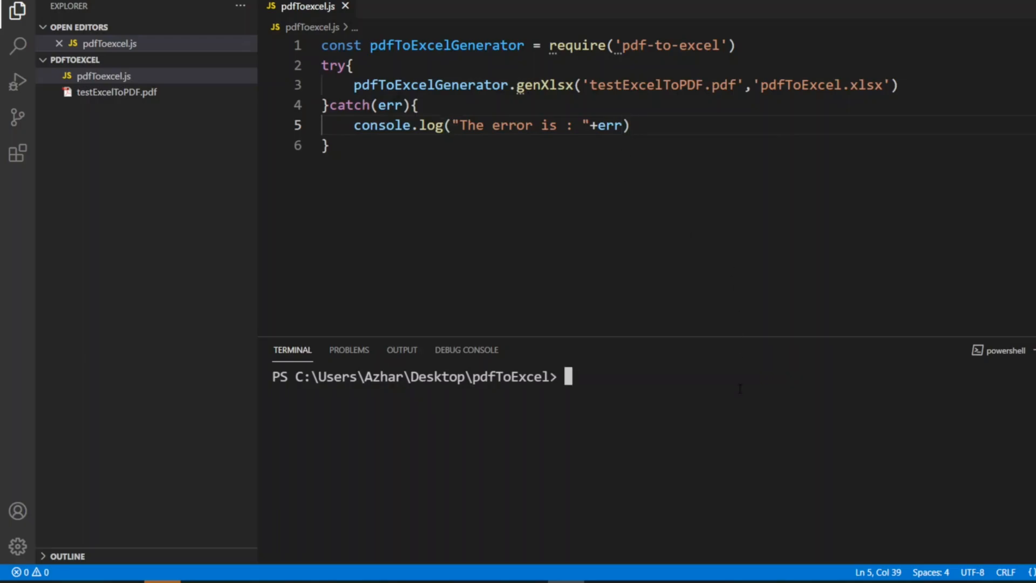
Run node pdfToexcel.js in the terminal to generate the workbook
type("node")
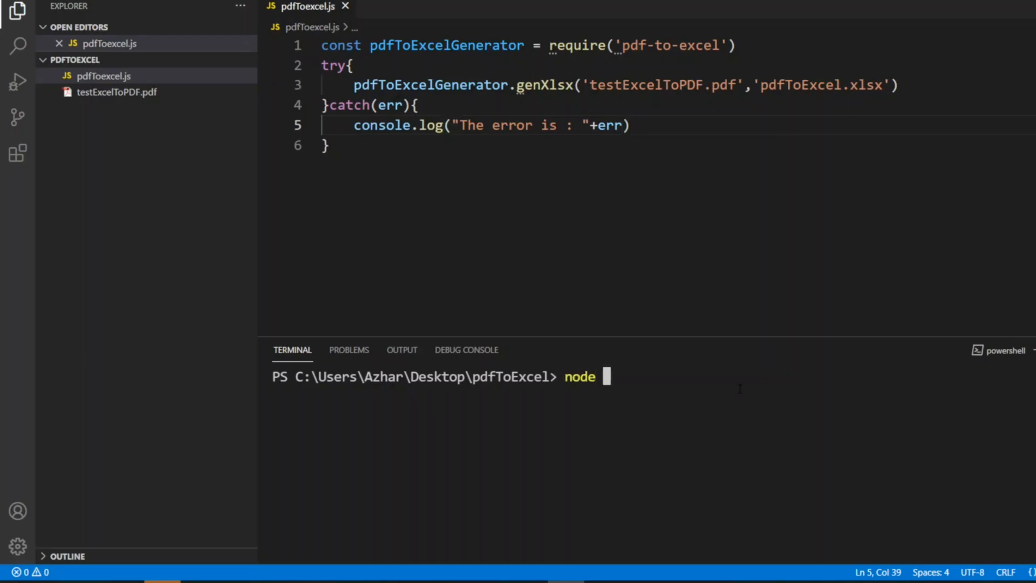
type("pdf")
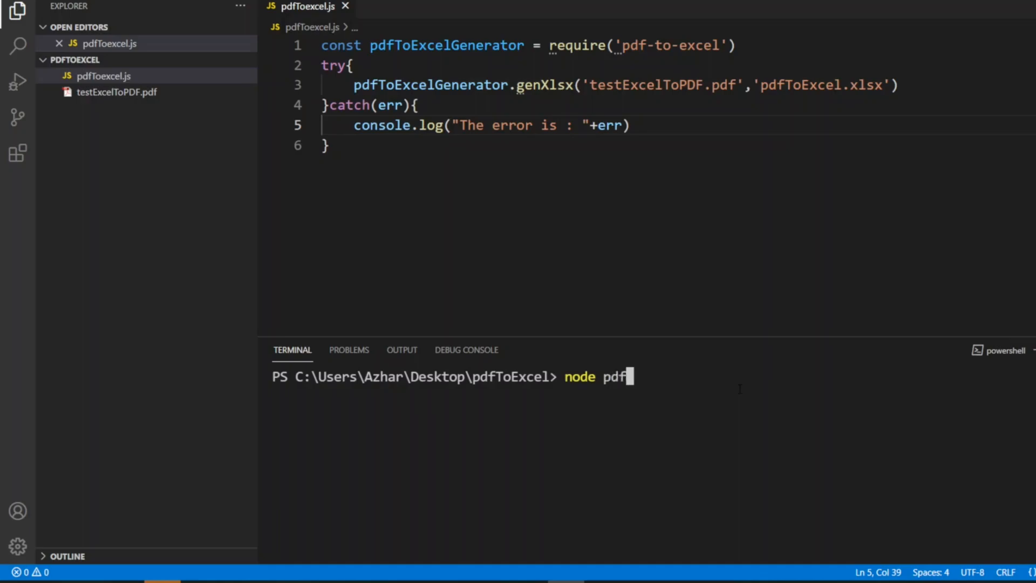
type("Toe")
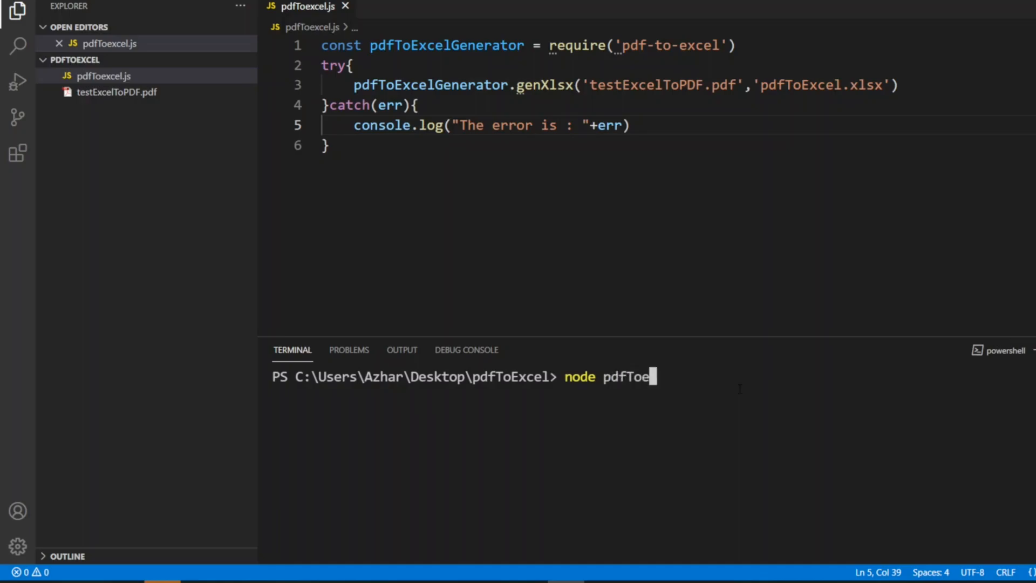
type("xcel.js")
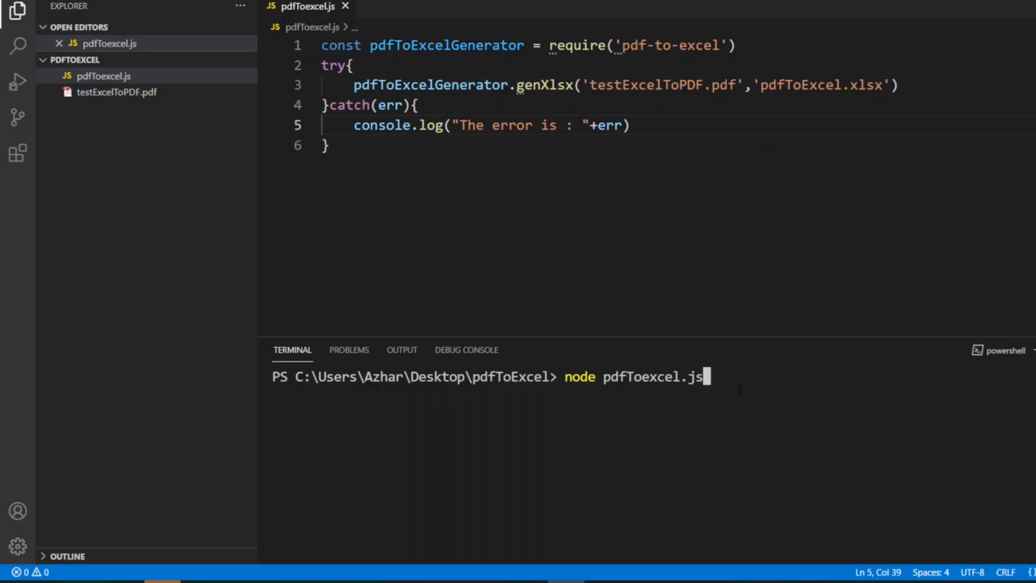
key("Return")
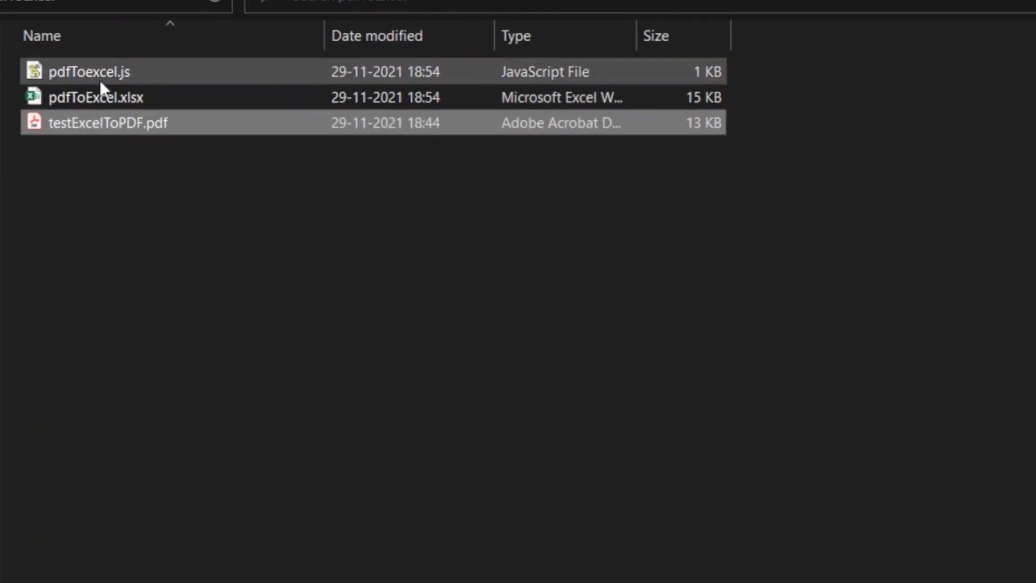
mouse_move(96, 97)
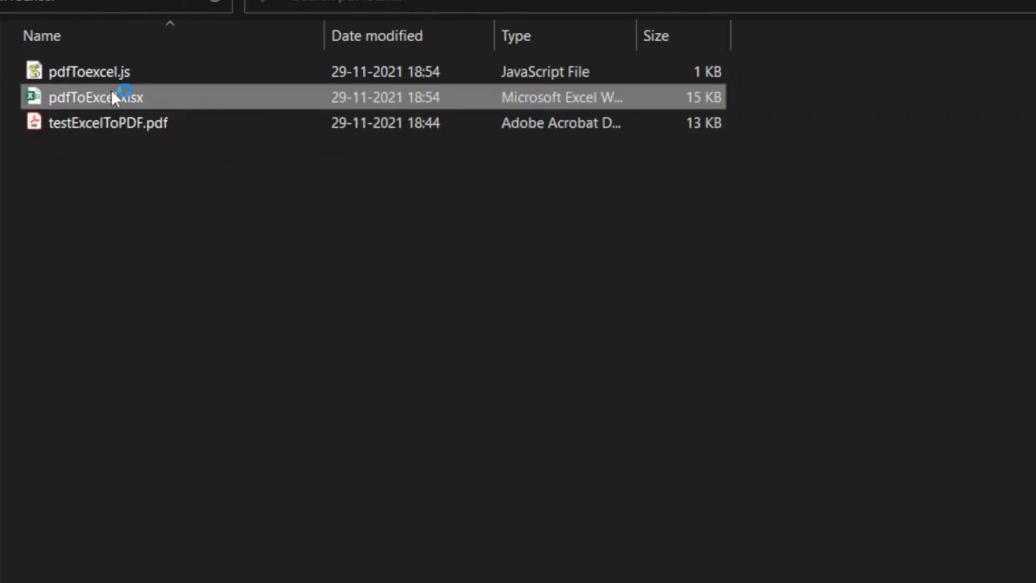
Open pdfToExcel.xlsx in Excel and select cell A1 showing Hello
double_click(96, 97)
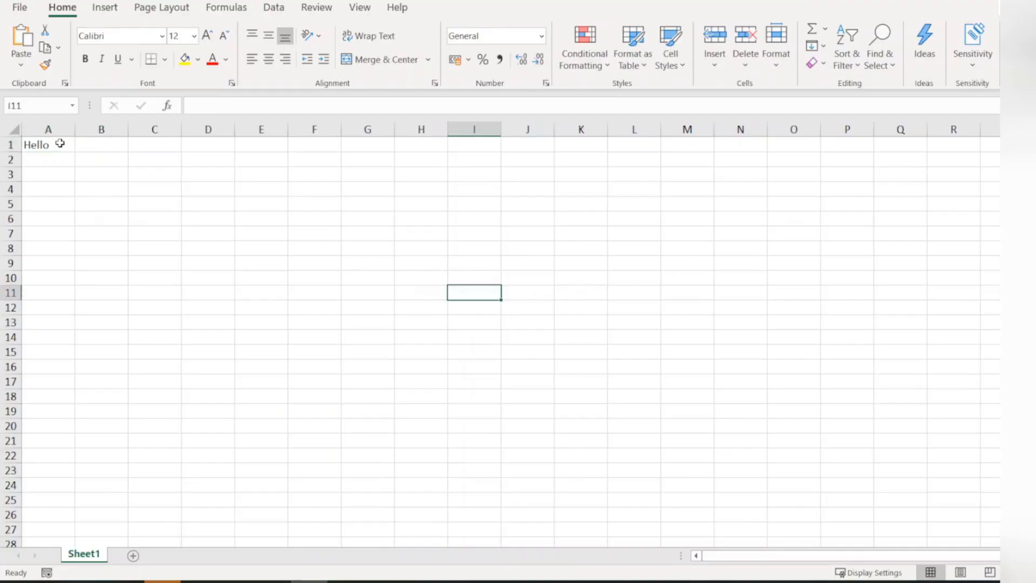
left_click(47, 144)
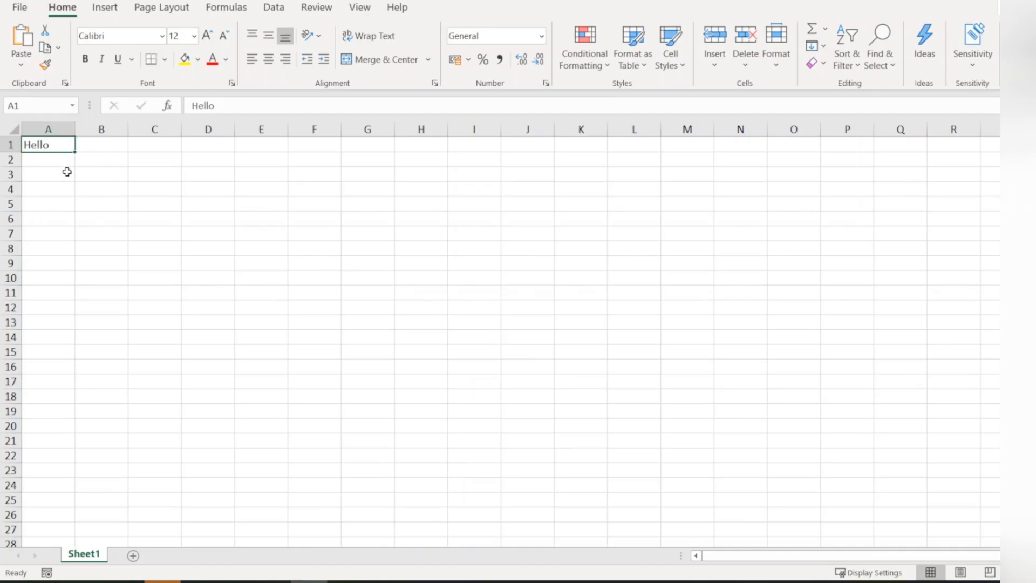